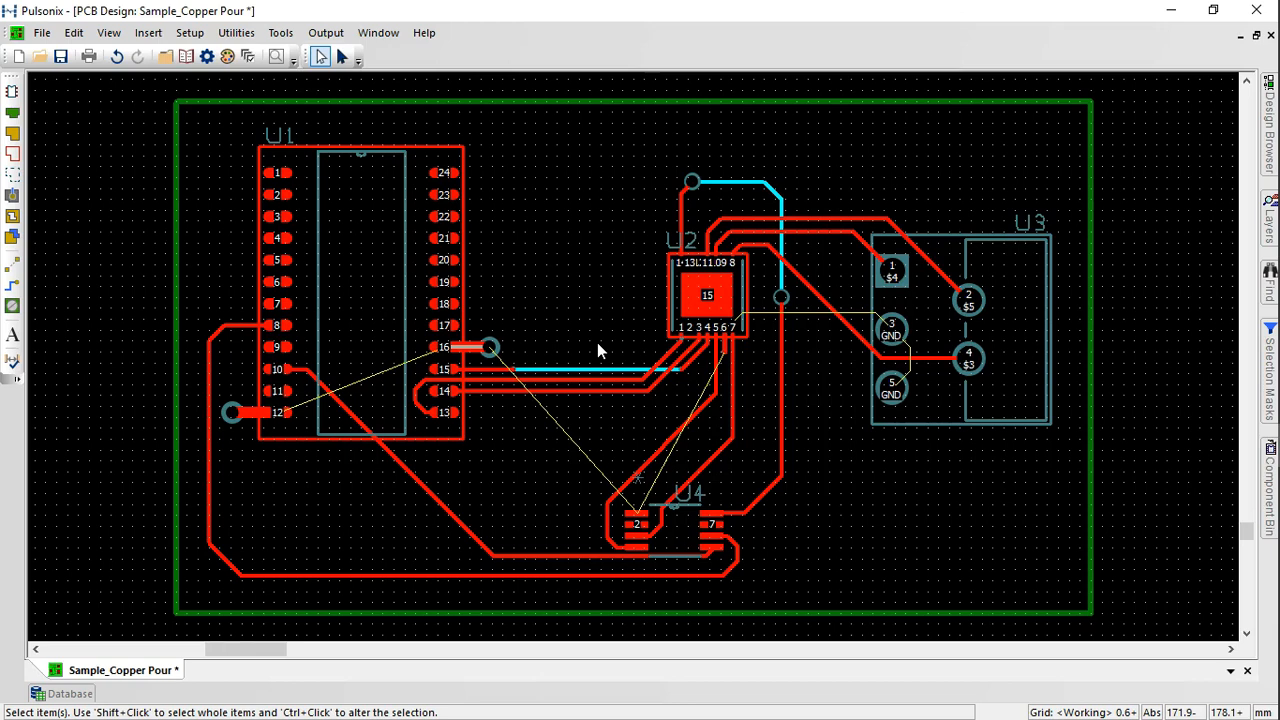
{"action": "mouse_move", "coordinate": [500, 276]}
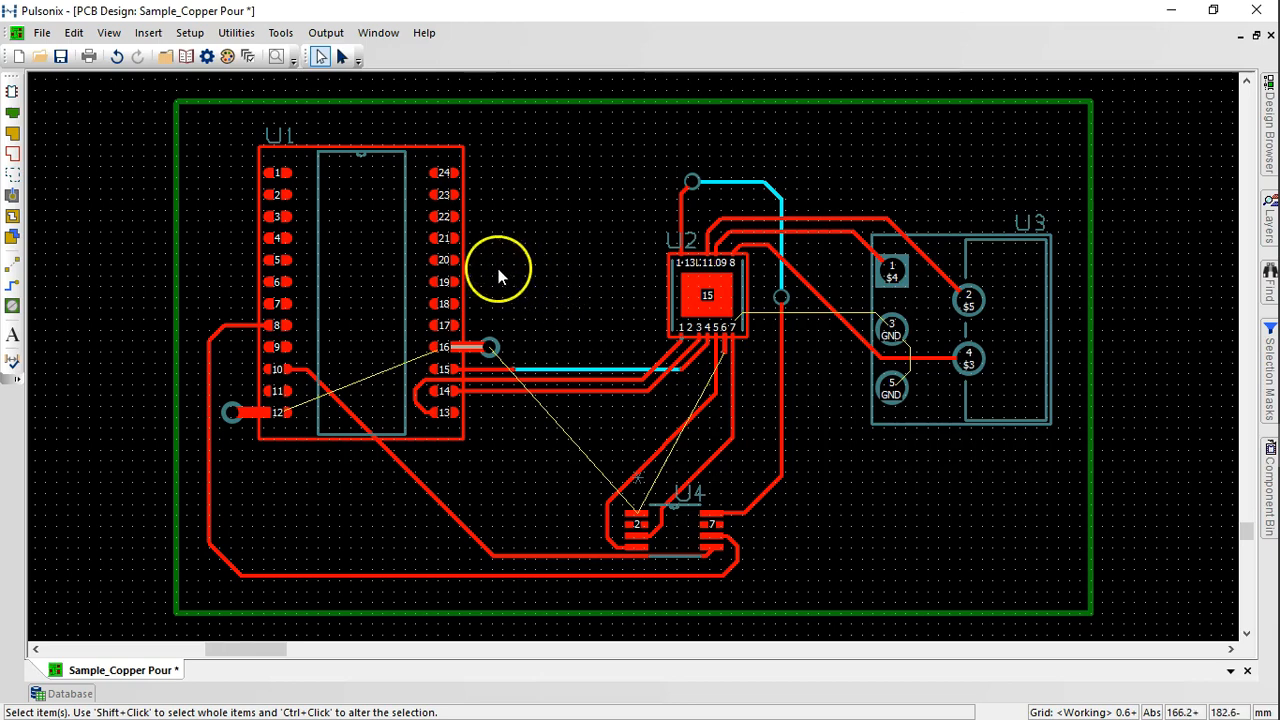
{"action": "mouse_move", "coordinate": [390, 235]}
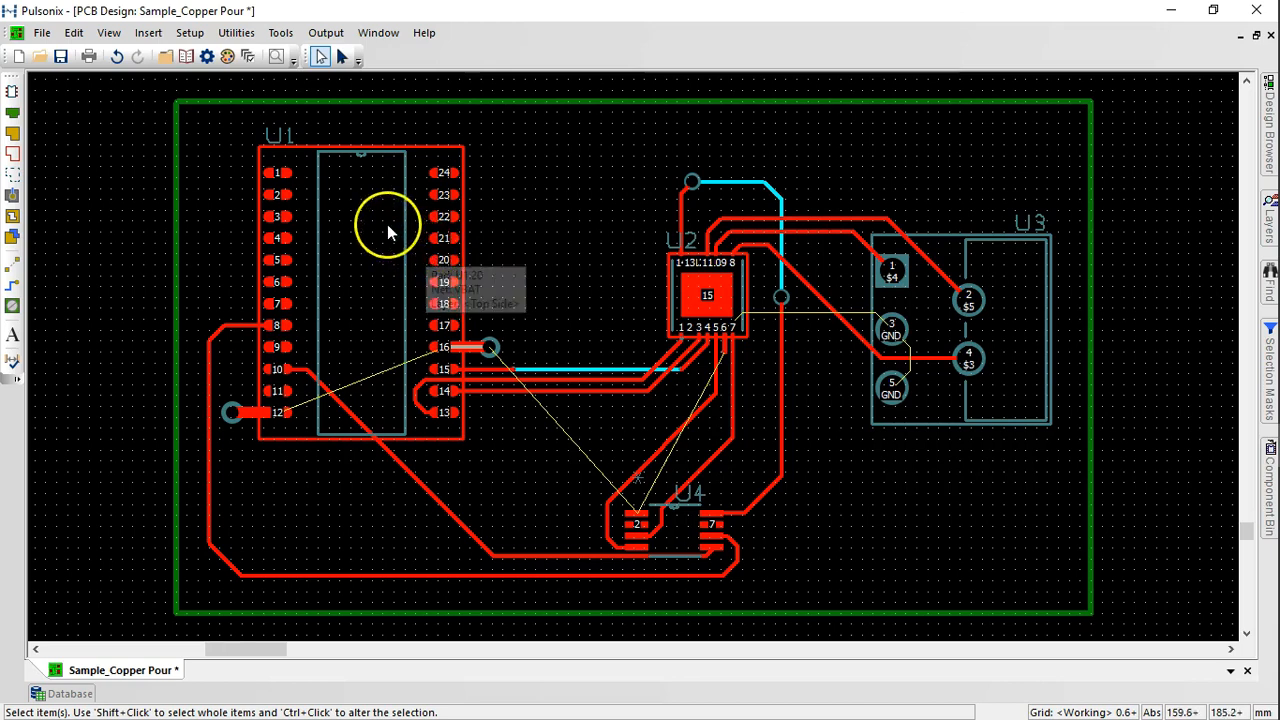
Draw a rectangular copper template enclosing U1, U2 and U4 on the left of the board
{"action": "left_click", "coordinate": [147, 32]}
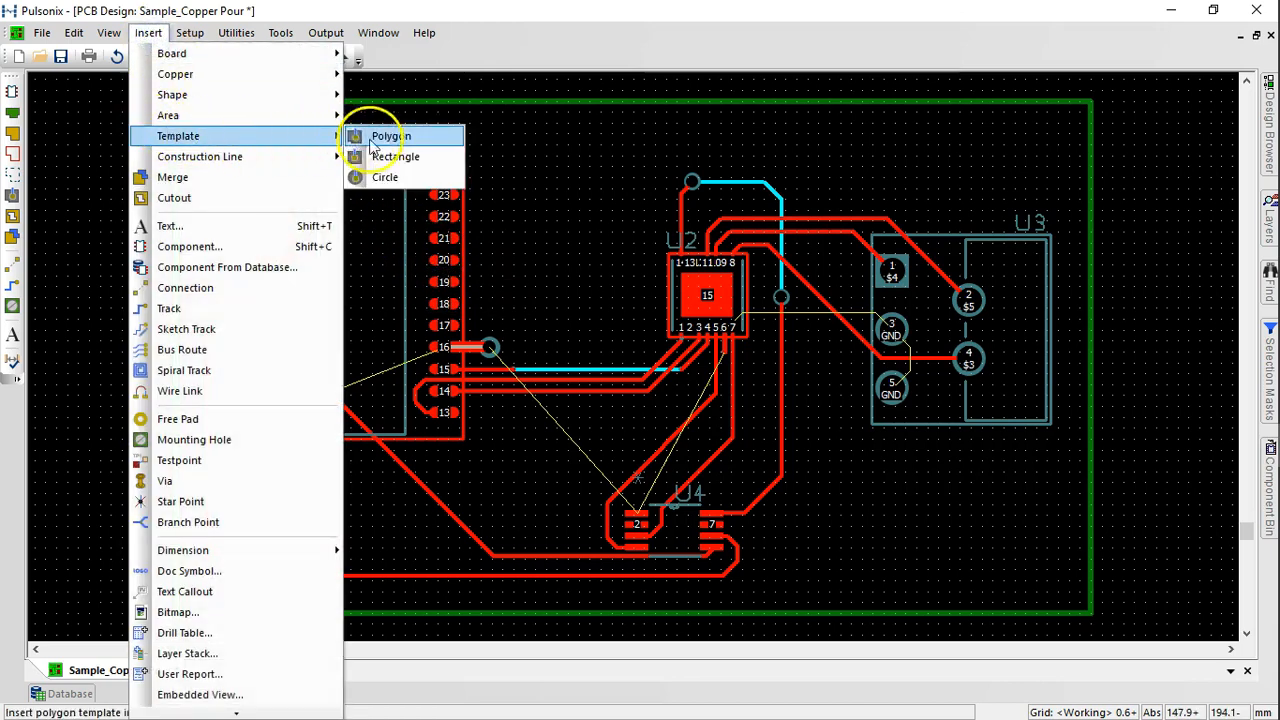
{"action": "left_click", "coordinate": [396, 156]}
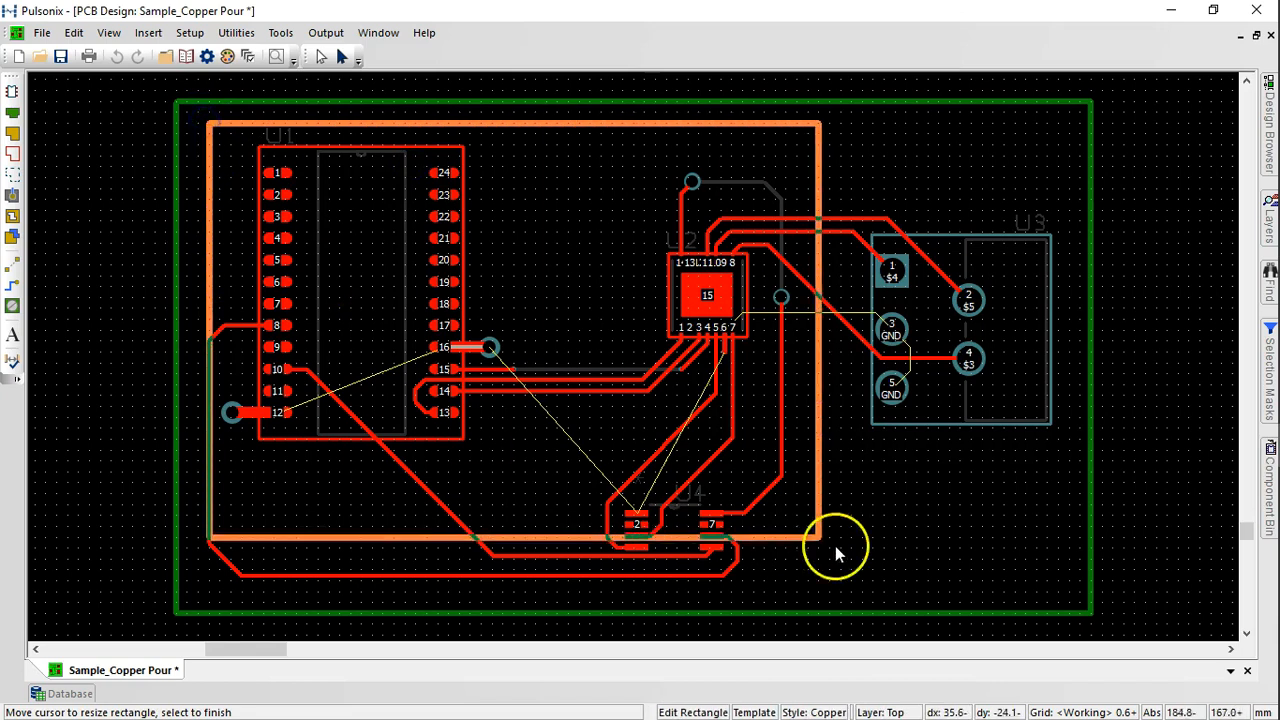
{"action": "left_click", "coordinate": [840, 545]}
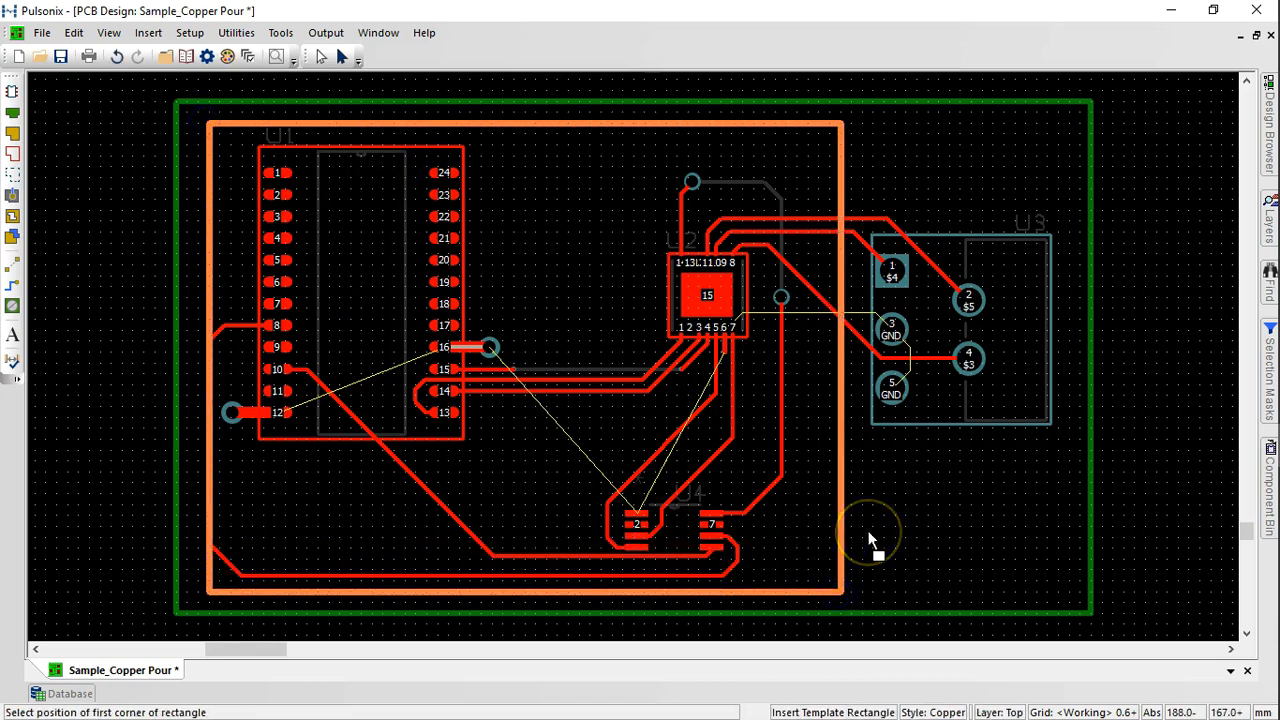
{"action": "mouse_move", "coordinate": [875, 540]}
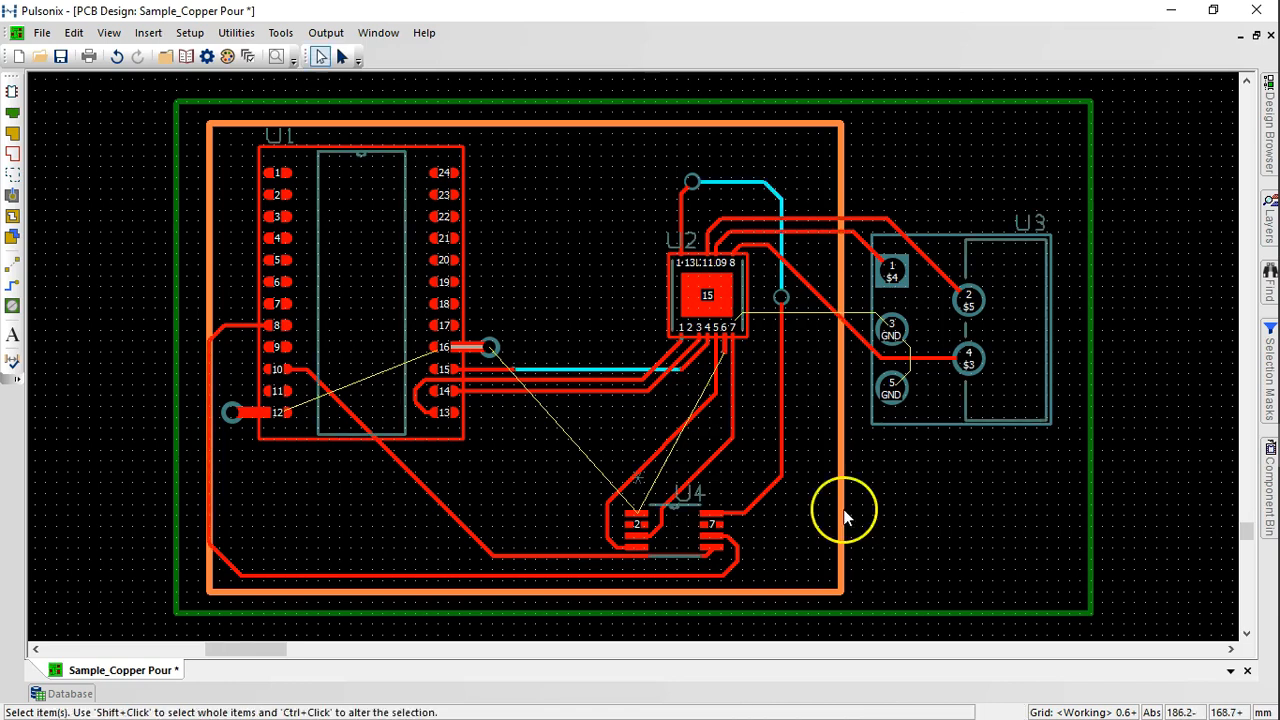
Add the new rectangular template to the GND net
{"action": "right_click", "coordinate": [845, 515]}
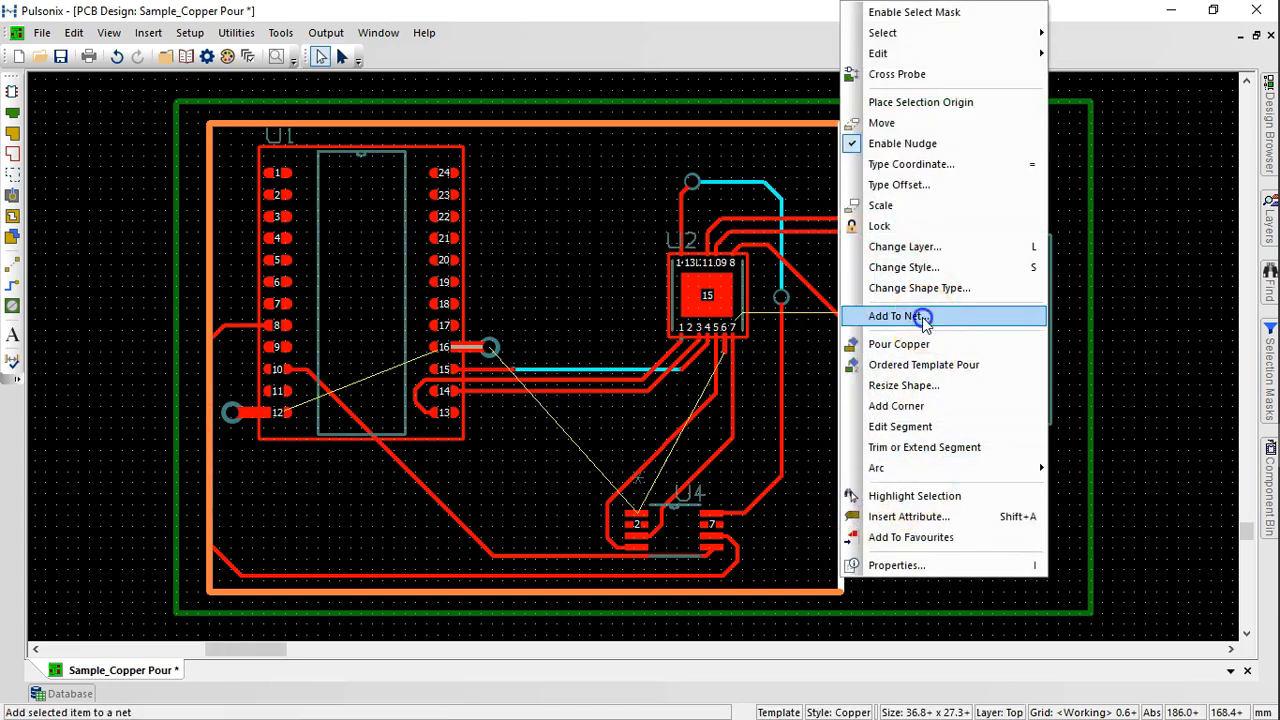
{"action": "left_click", "coordinate": [898, 316]}
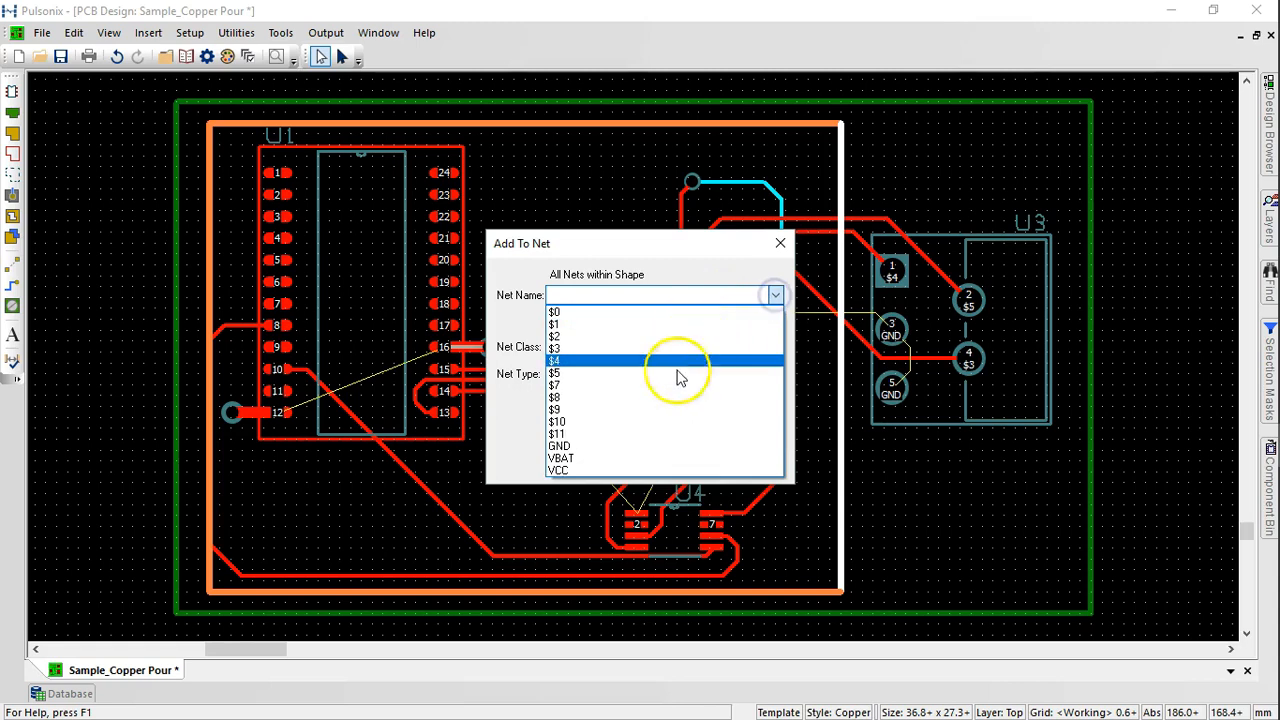
{"action": "left_click", "coordinate": [559, 446]}
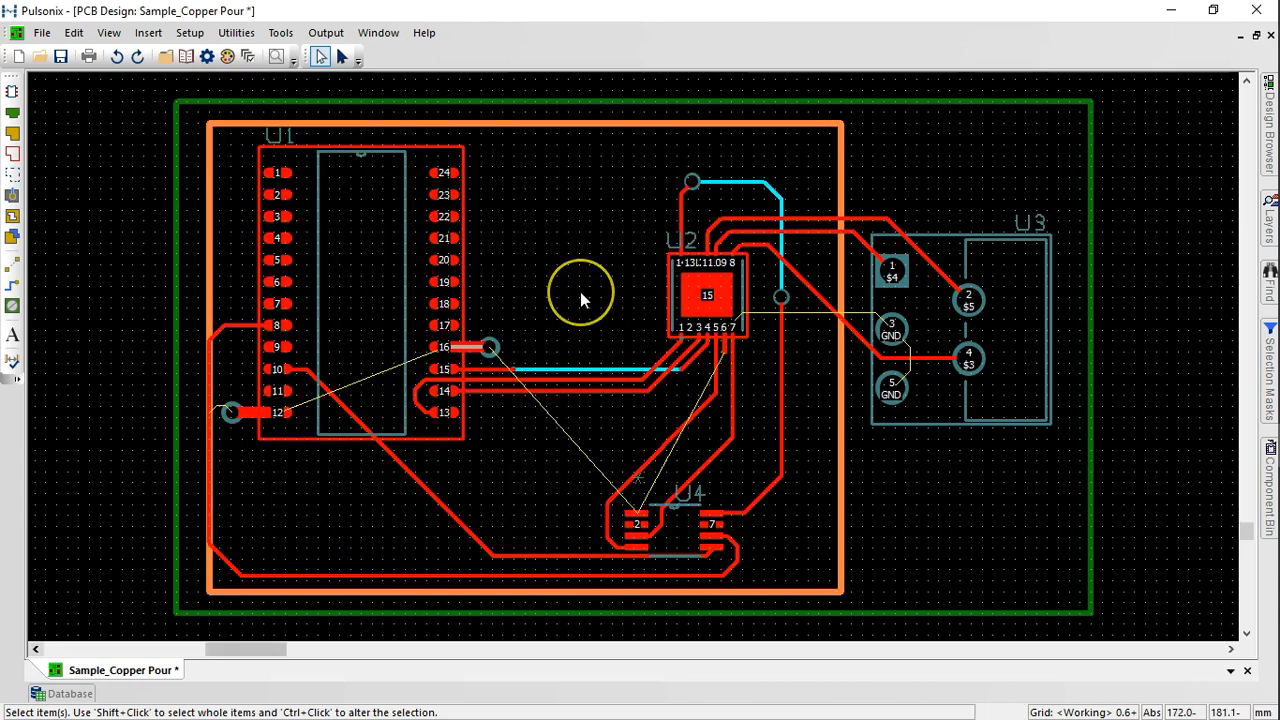
{"action": "mouse_move", "coordinate": [583, 300]}
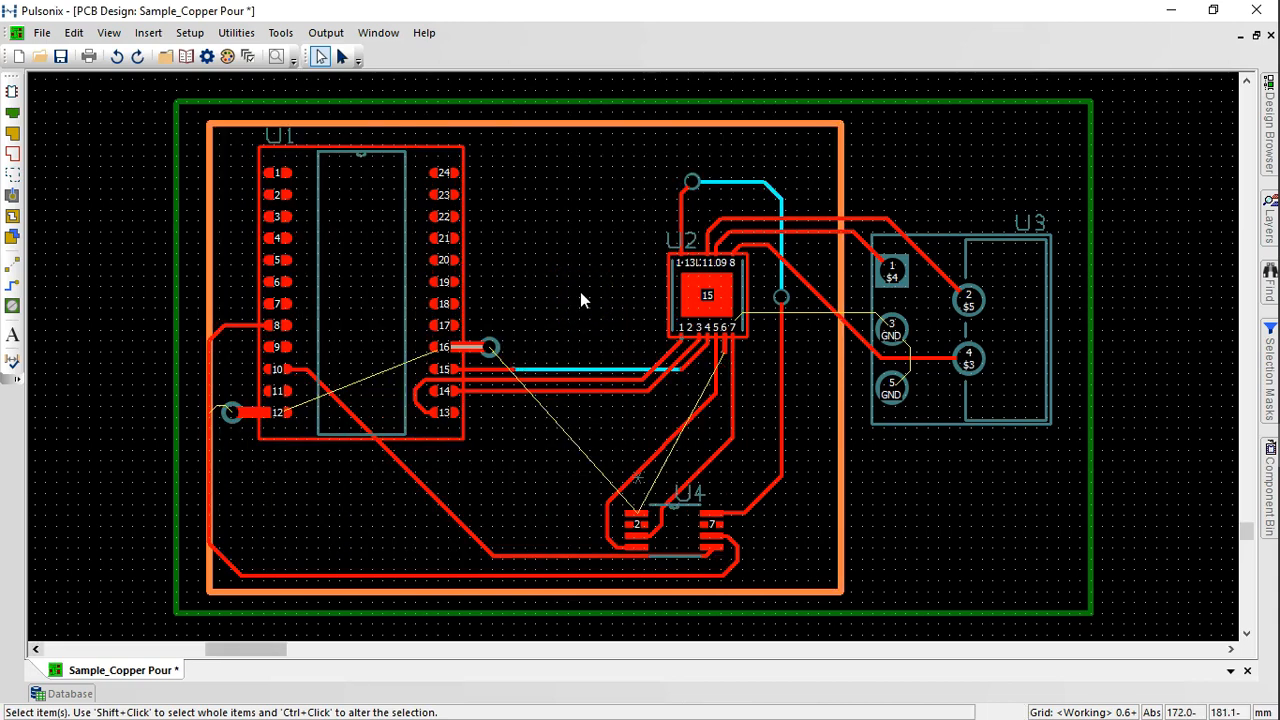
{"action": "mouse_move", "coordinate": [148, 33]}
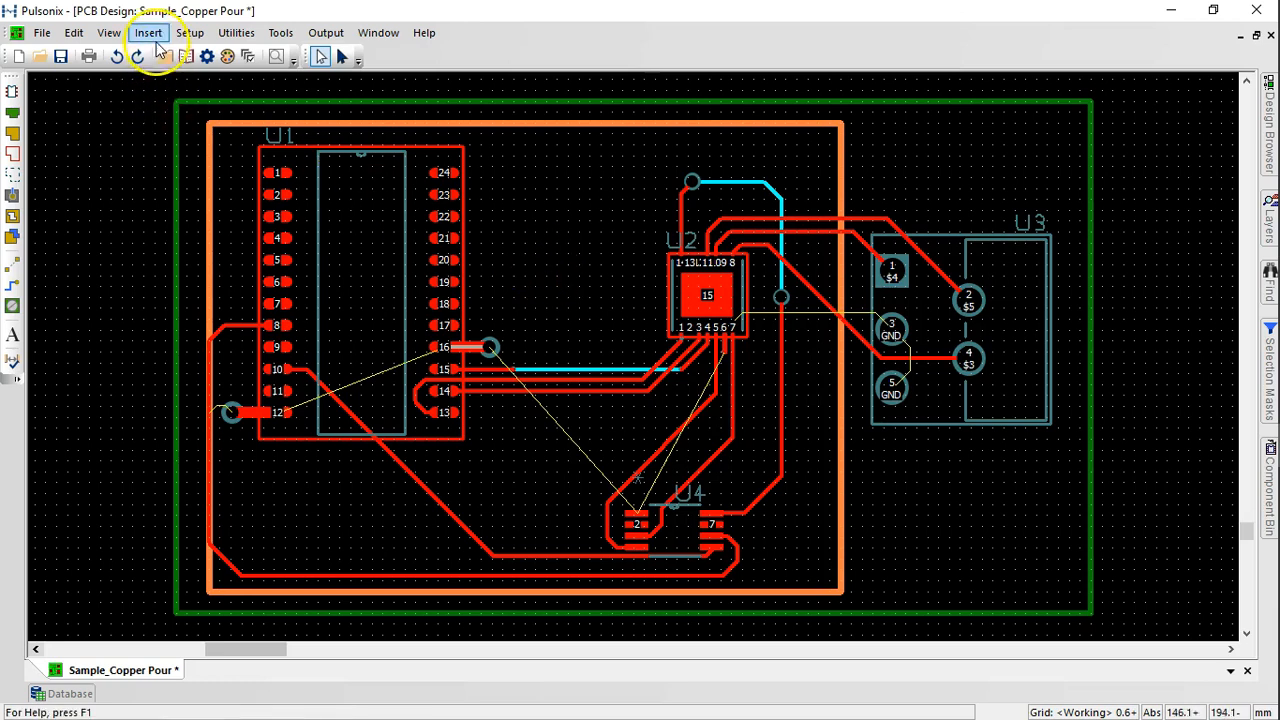
Draw an extra polygon template area over U3 and merge it with the existing template
{"action": "left_click", "coordinate": [147, 33]}
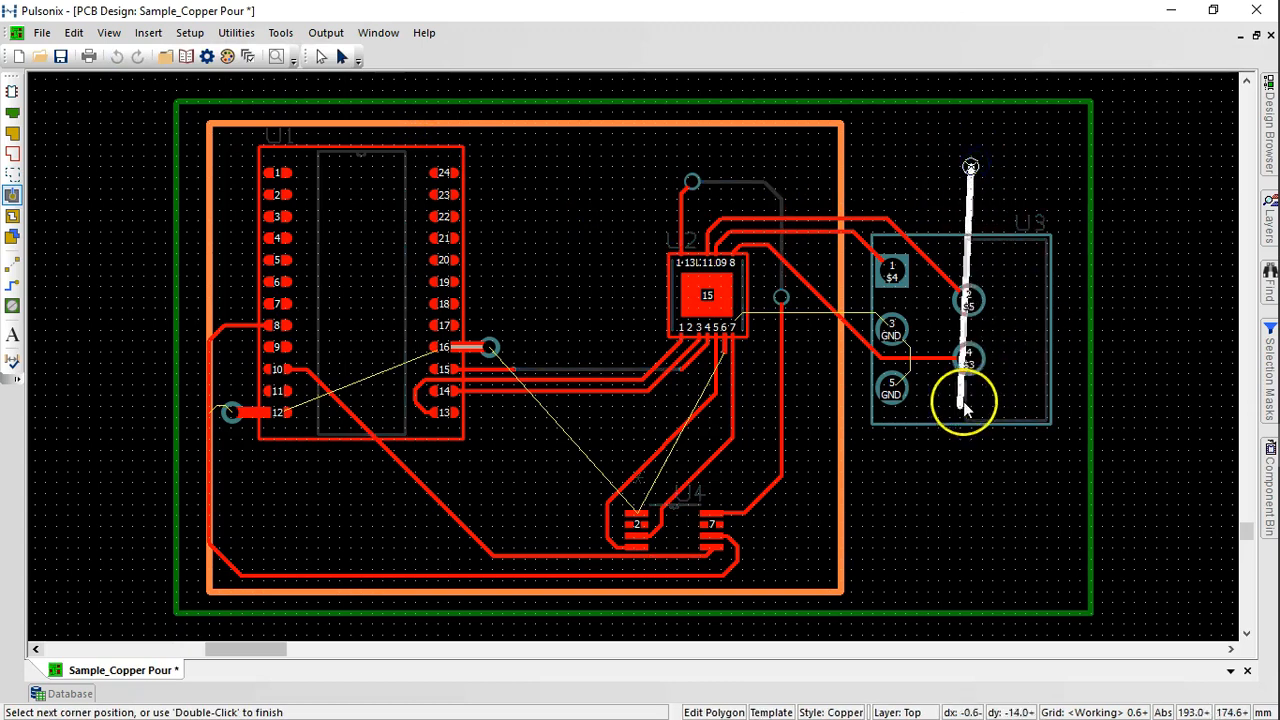
{"action": "double_click", "coordinate": [965, 405]}
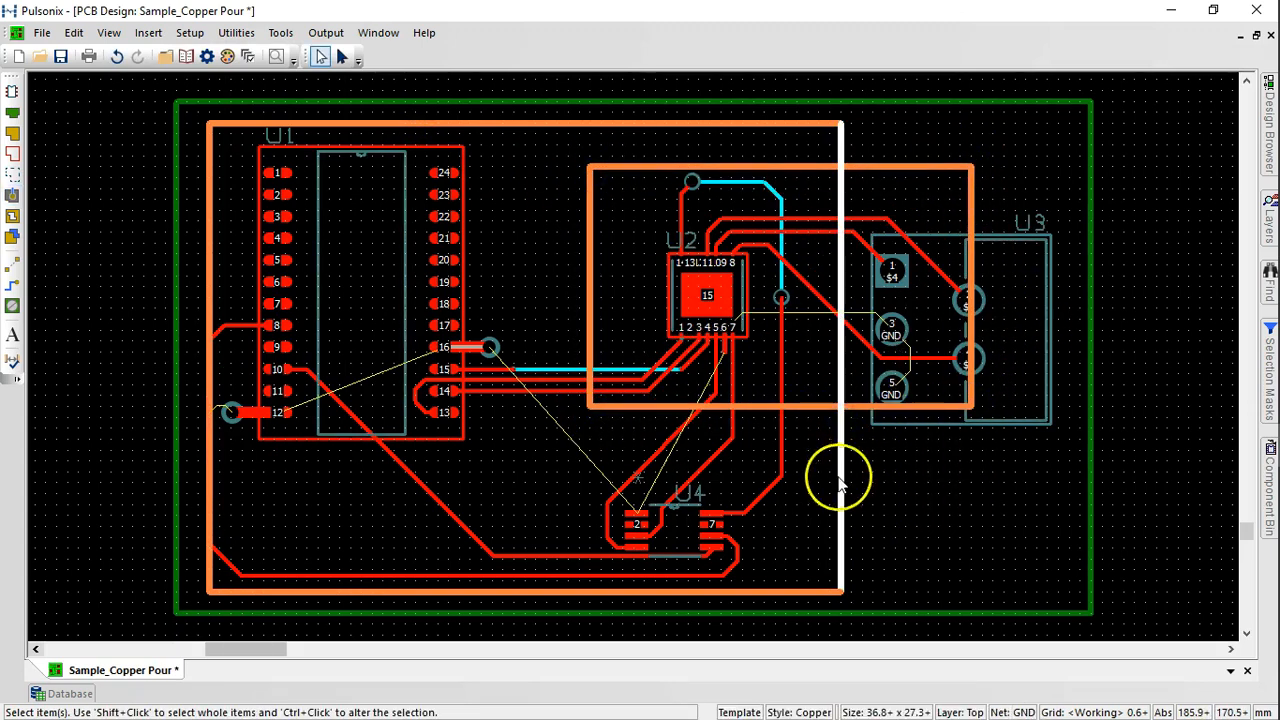
{"action": "right_click", "coordinate": [838, 478]}
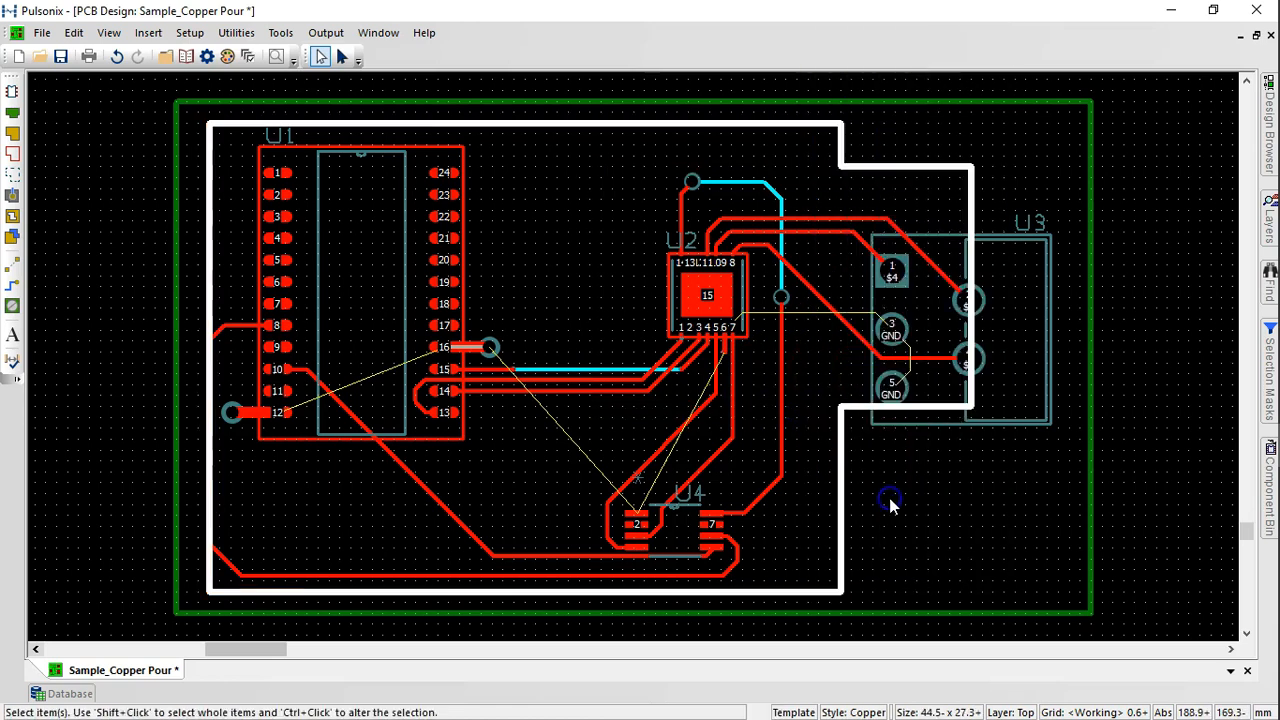
Assign the merged stepped template to GND and pour copper into it
{"action": "left_click", "coordinate": [845, 490]}
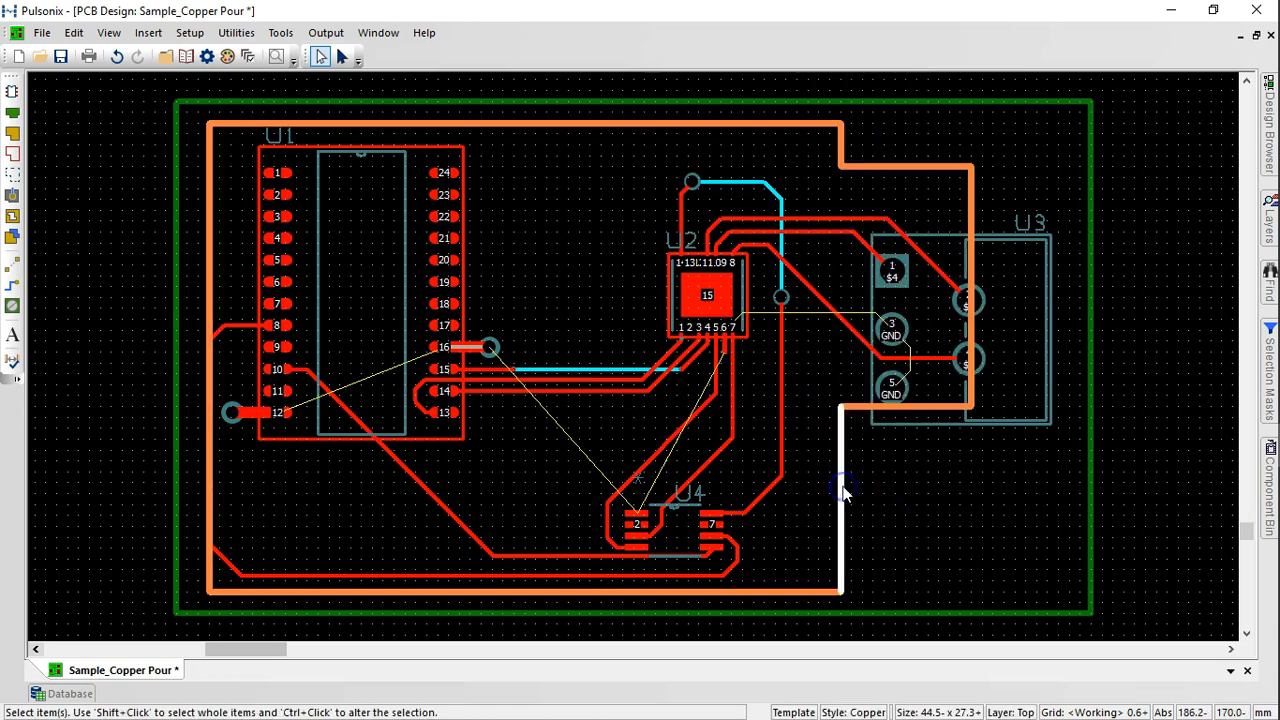
{"action": "right_click", "coordinate": [845, 490]}
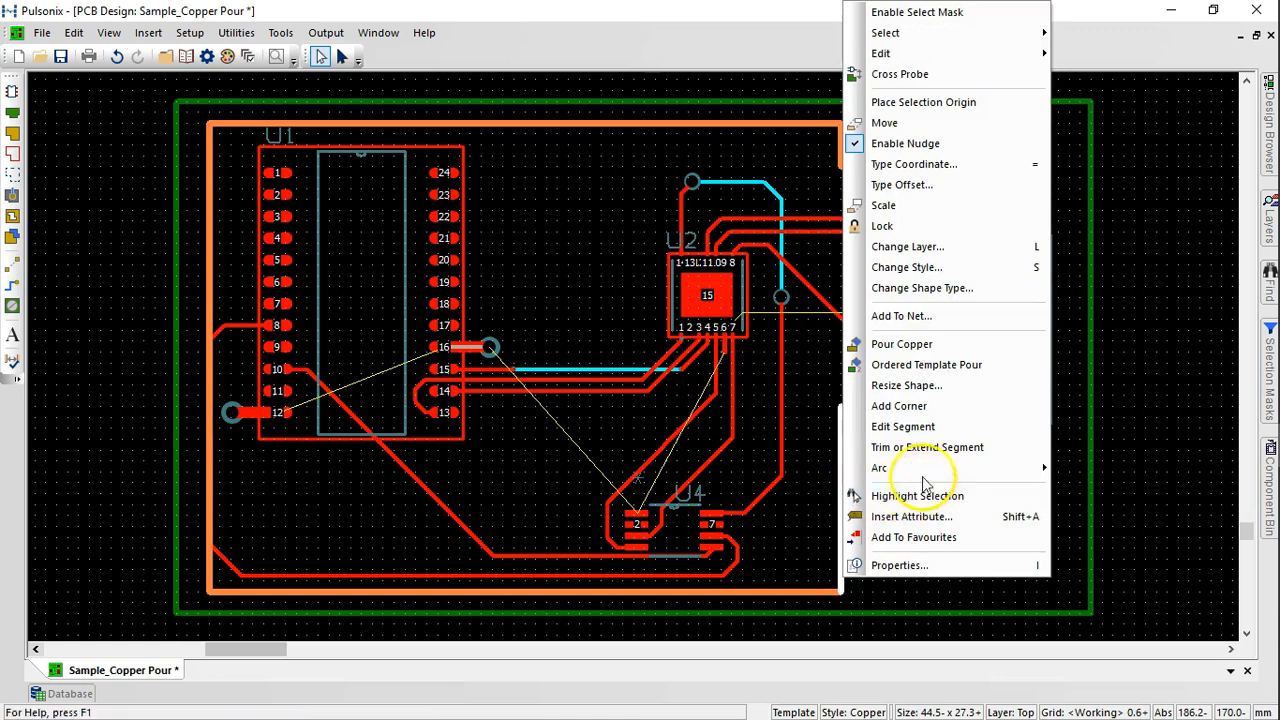
{"action": "mouse_move", "coordinate": [950, 316]}
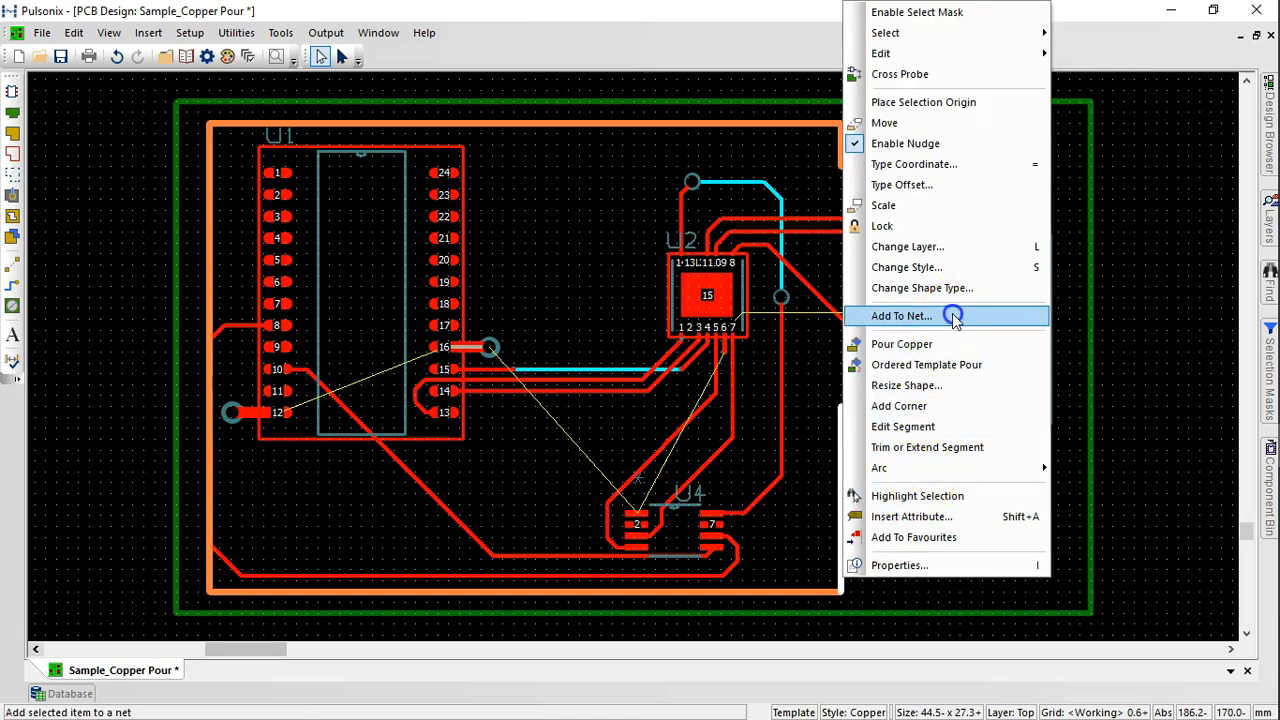
{"action": "left_click", "coordinate": [901, 315]}
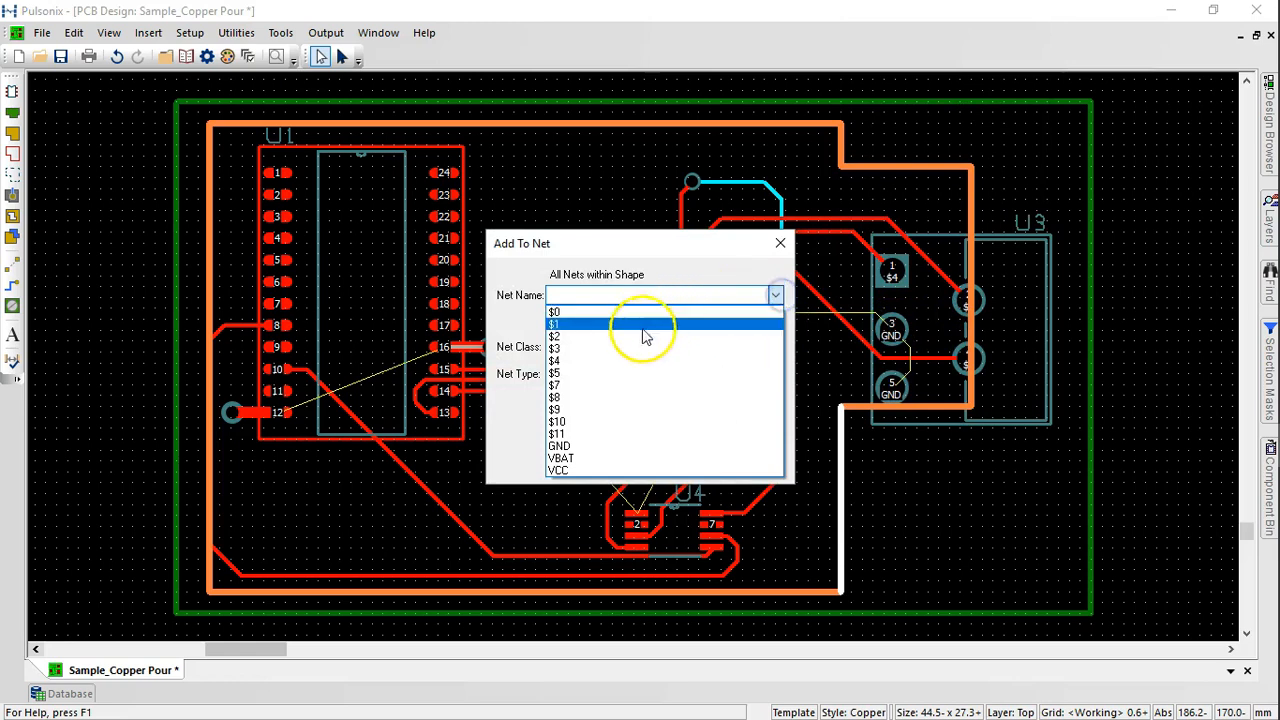
{"action": "left_click", "coordinate": [558, 446]}
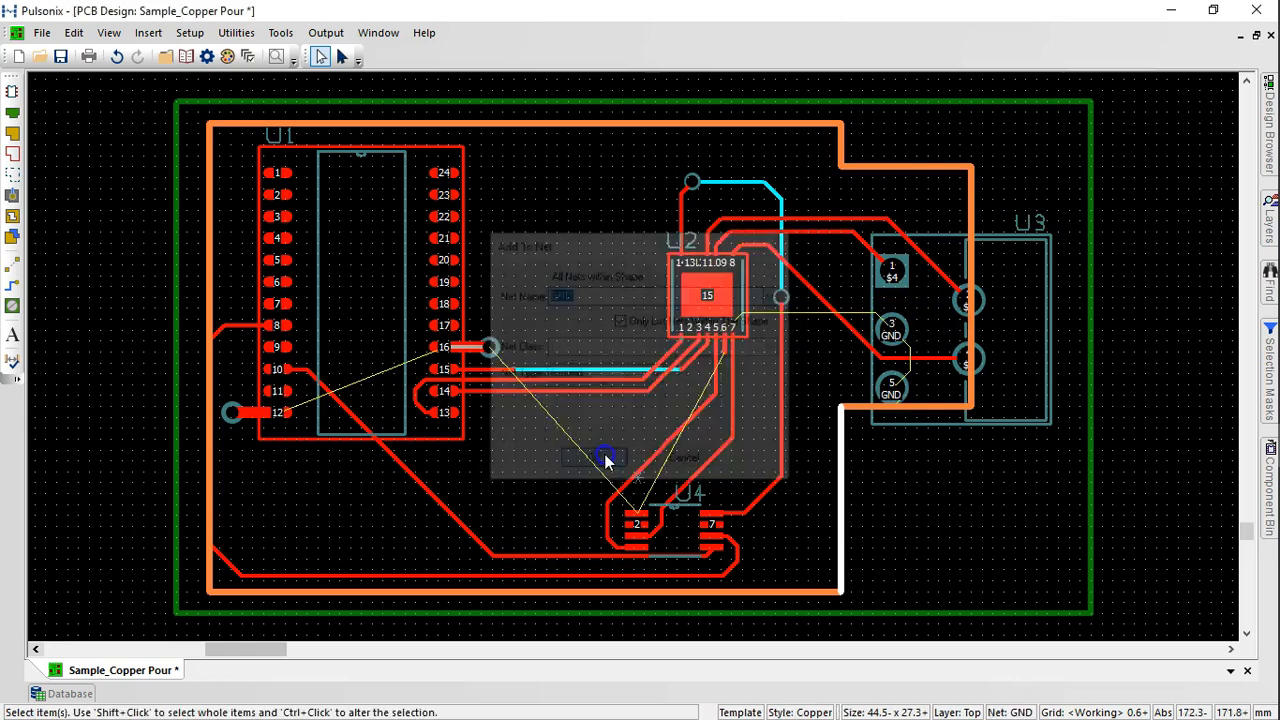
{"action": "right_click", "coordinate": [607, 460]}
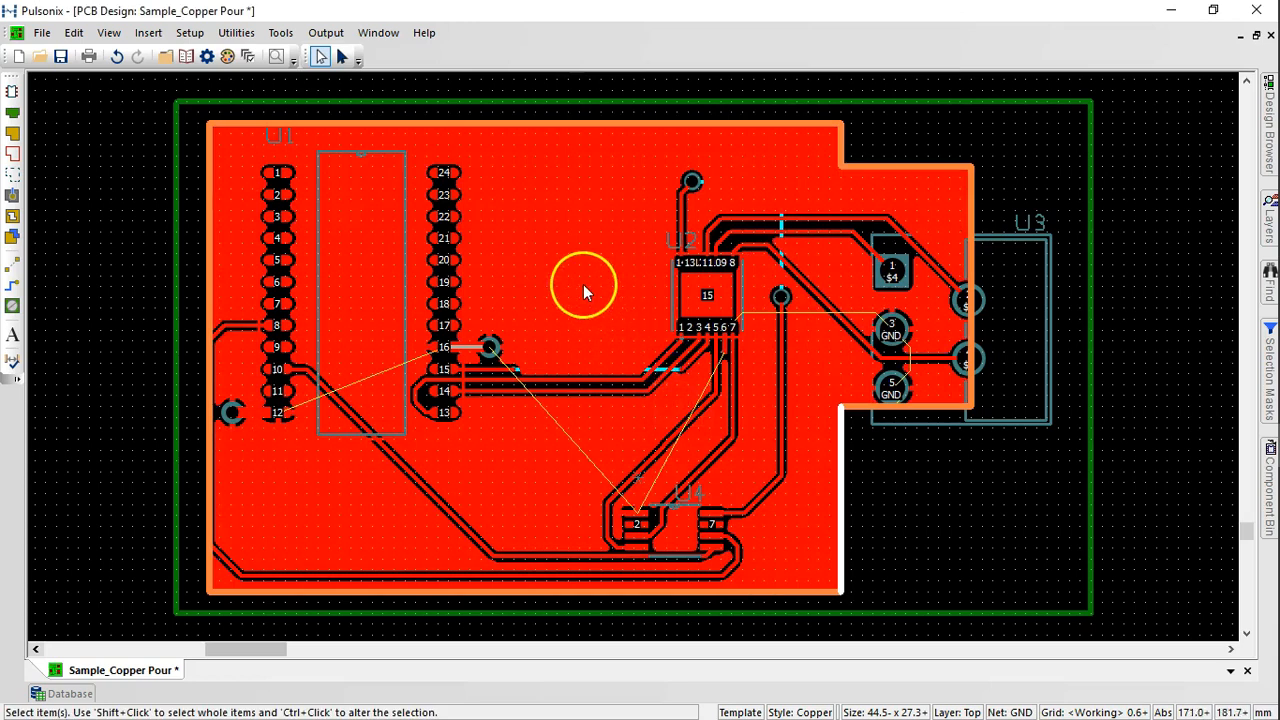
Cut a freeform polygon void into the GND pour beside U1
{"action": "left_click", "coordinate": [148, 33]}
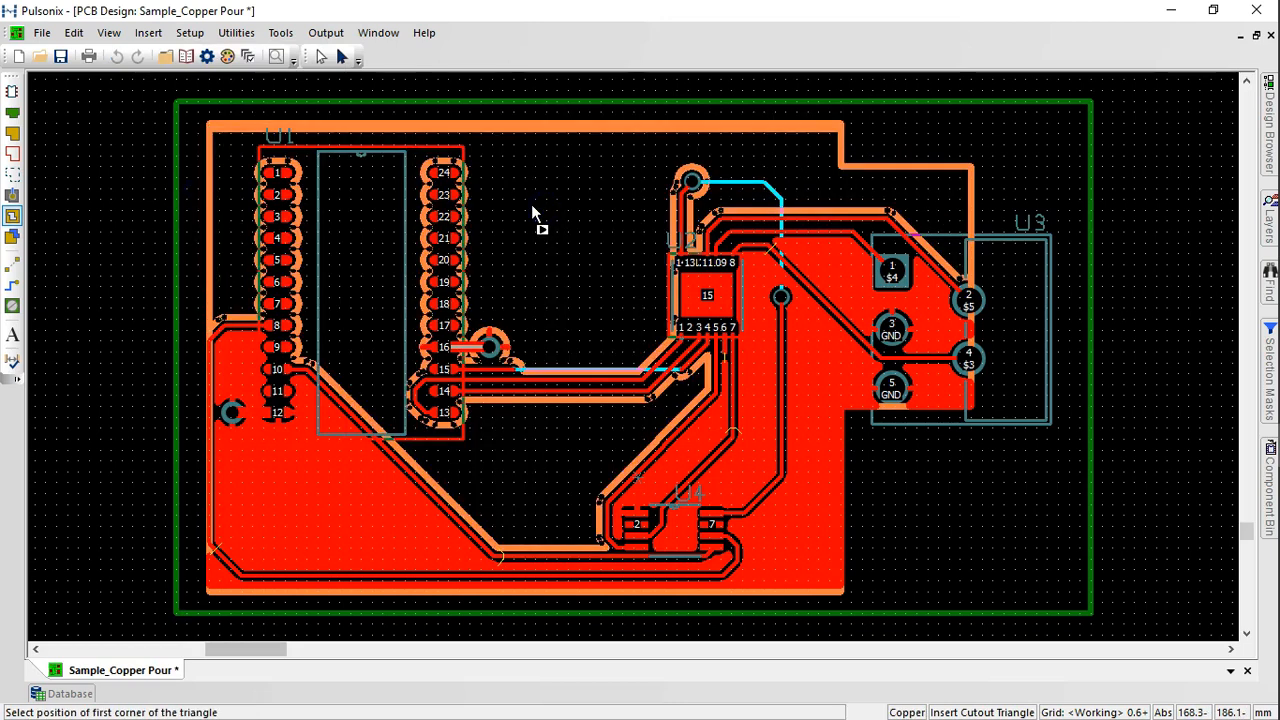
{"action": "right_click", "coordinate": [535, 220]}
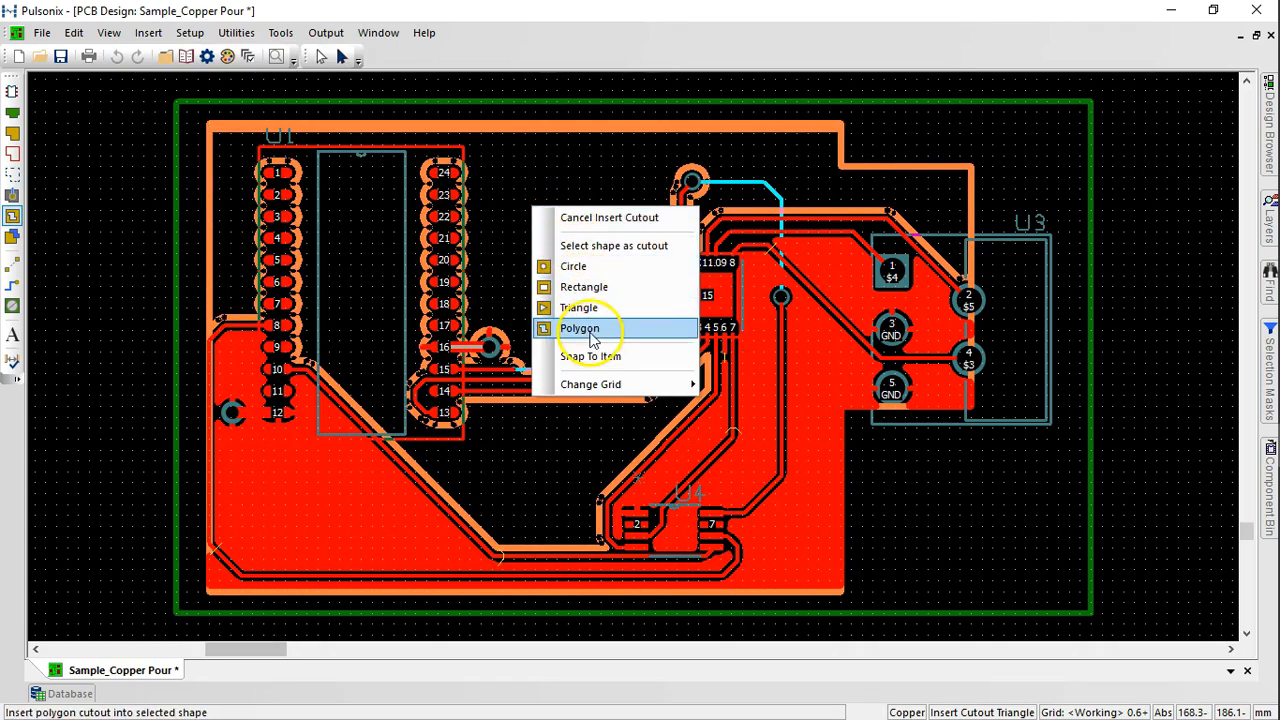
{"action": "left_click", "coordinate": [579, 328]}
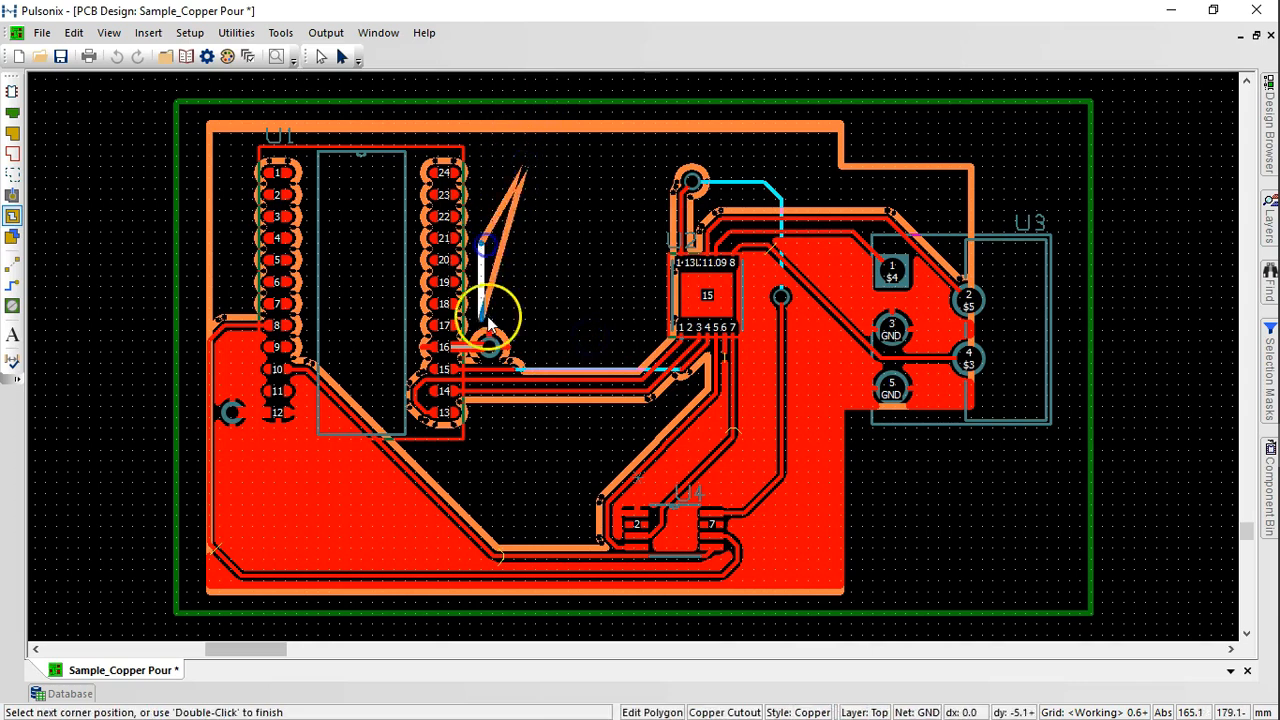
{"action": "left_click", "coordinate": [650, 245]}
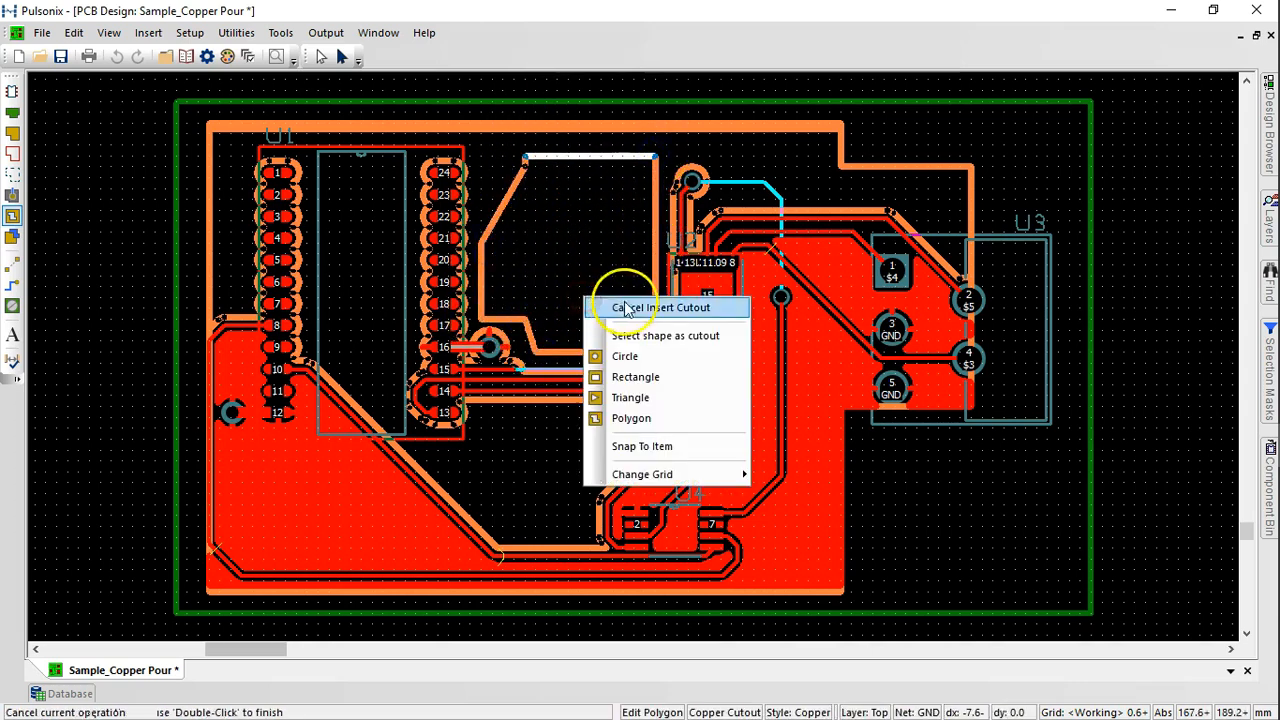
{"action": "left_click", "coordinate": [662, 307]}
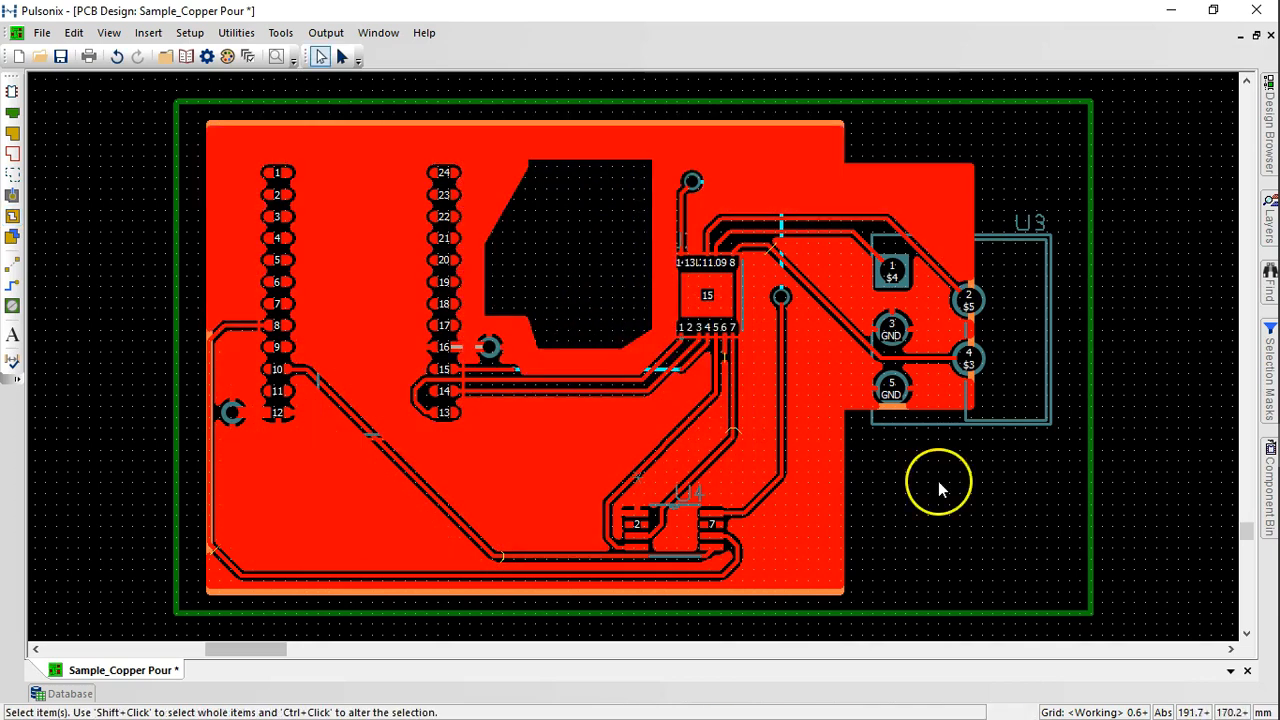
{"action": "mouse_move", "coordinate": [585, 270]}
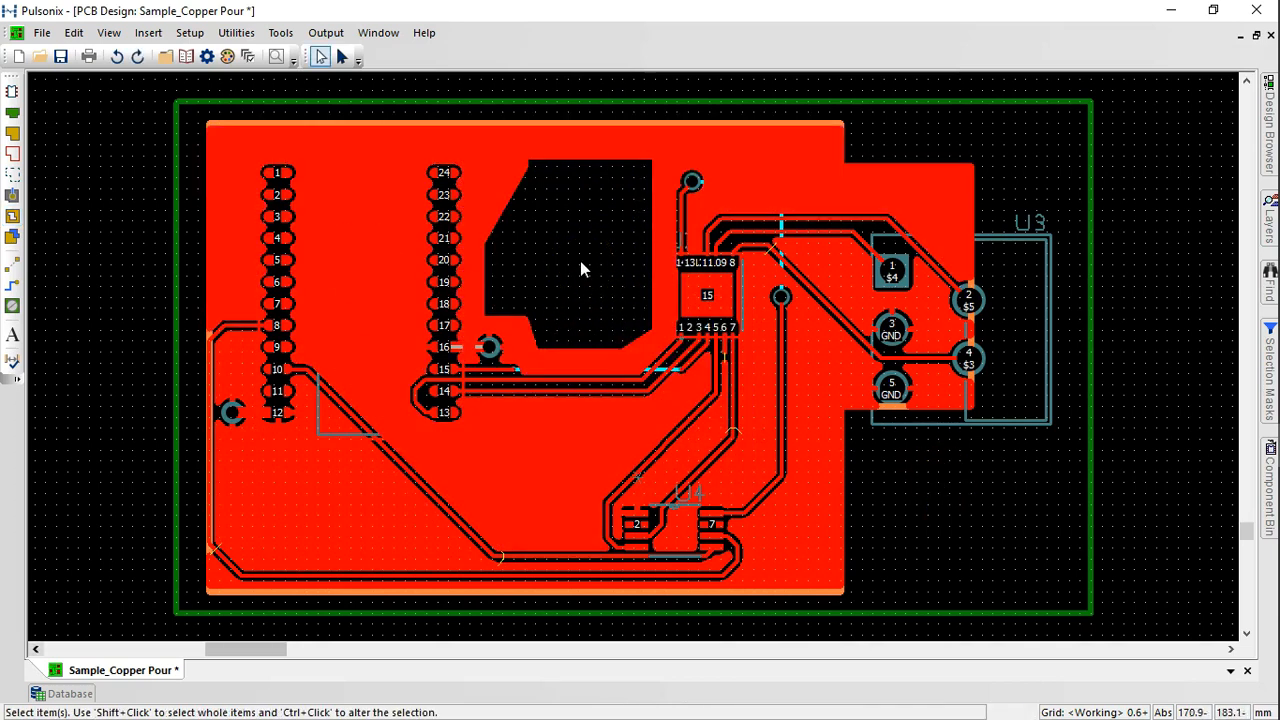
{"action": "mouse_move", "coordinate": [402, 265]}
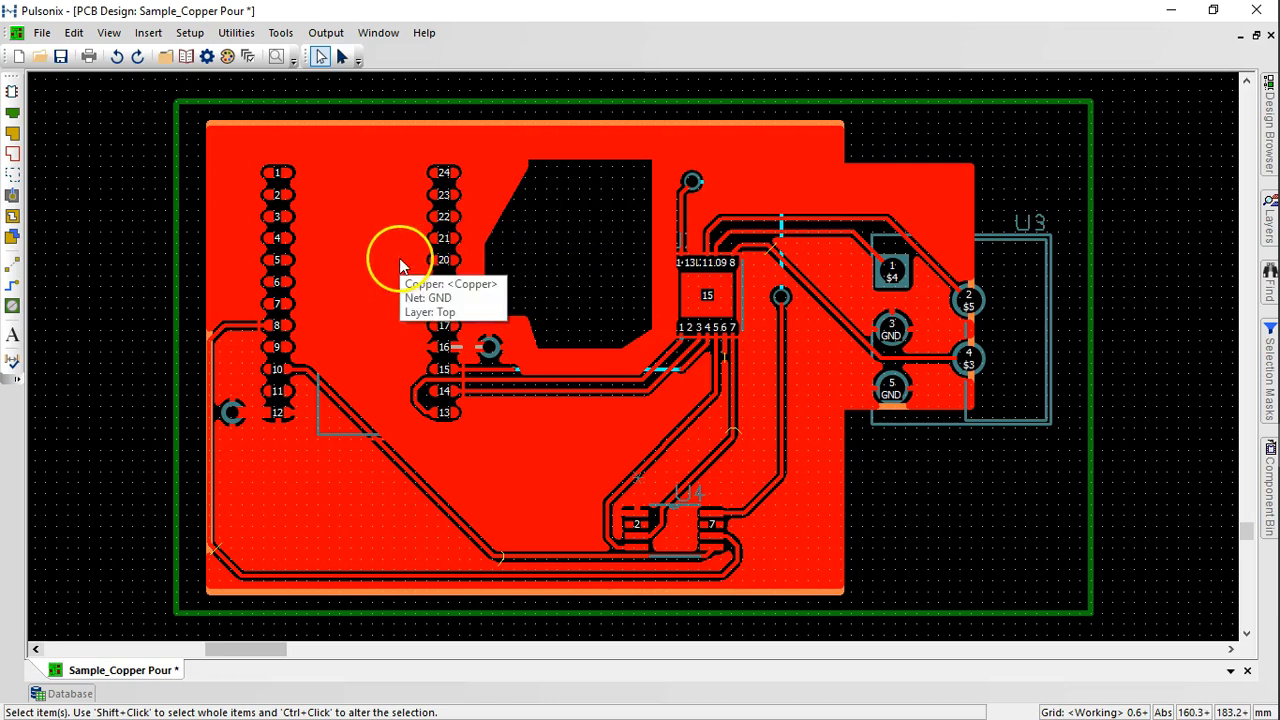
Change the upper GND copper shape from solid to cross-hatched
{"action": "right_click", "coordinate": [400, 265]}
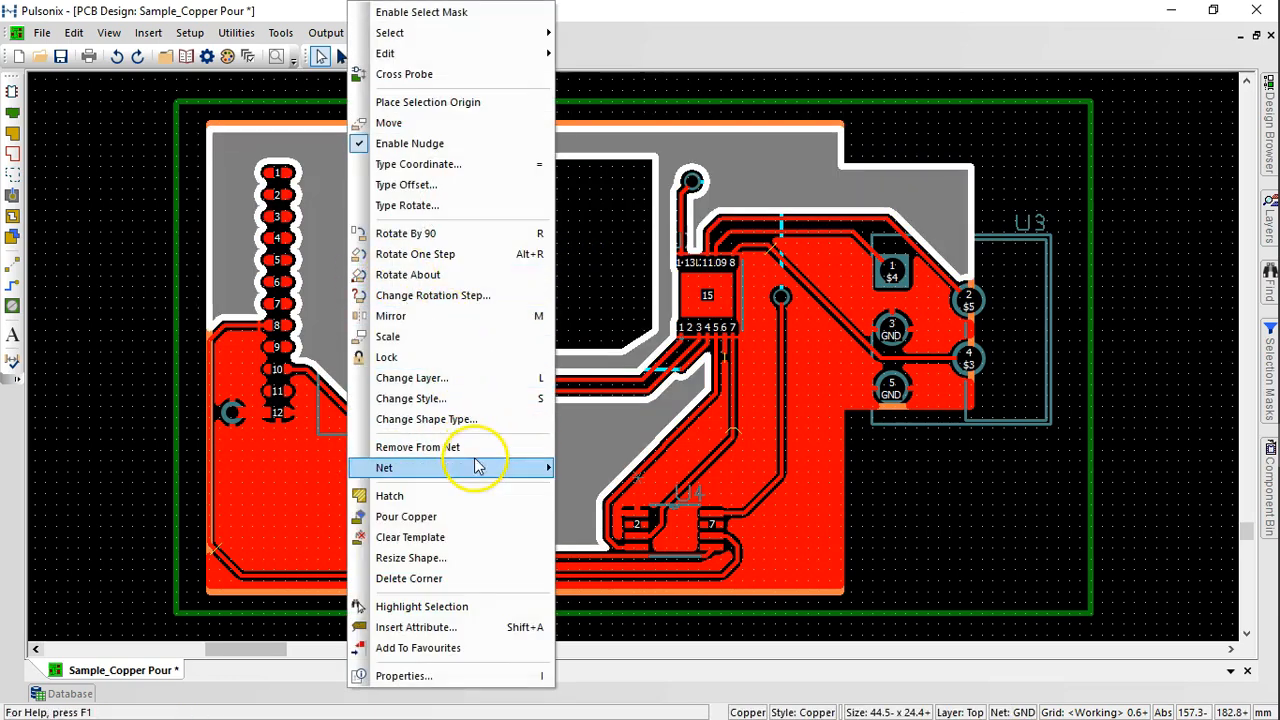
{"action": "left_click", "coordinate": [389, 495]}
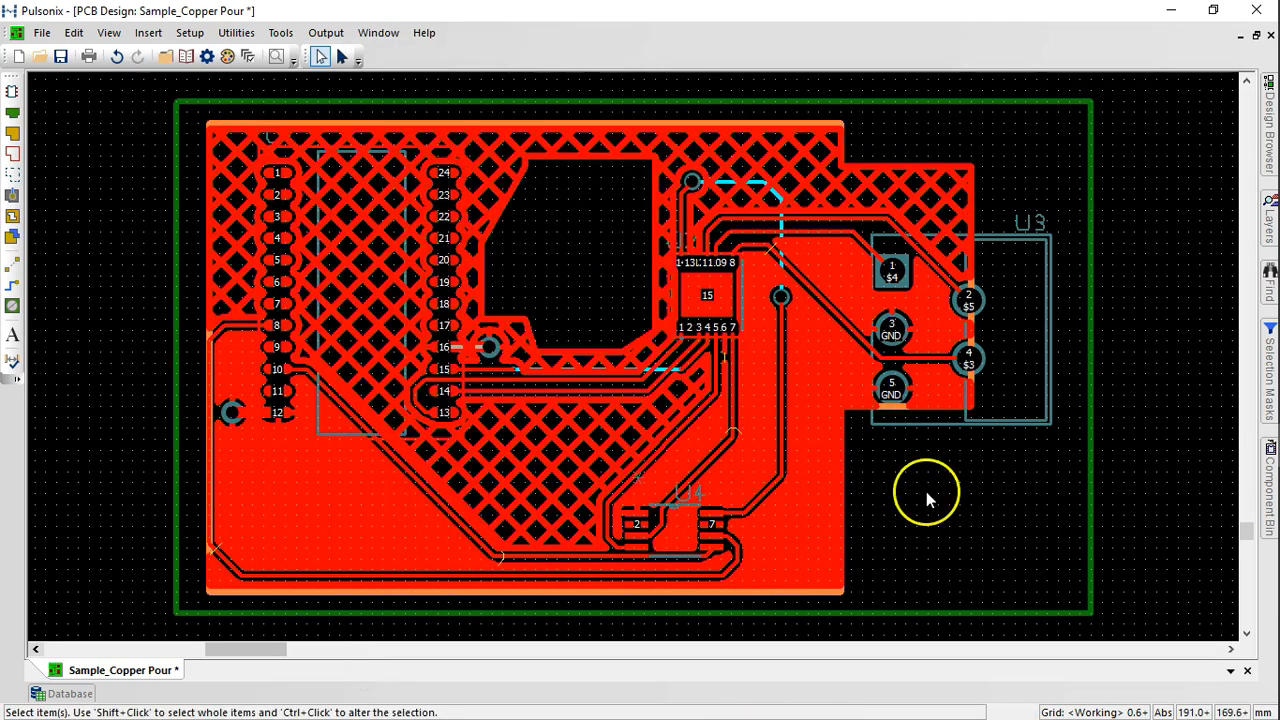
{"action": "right_click", "coordinate": [925, 492]}
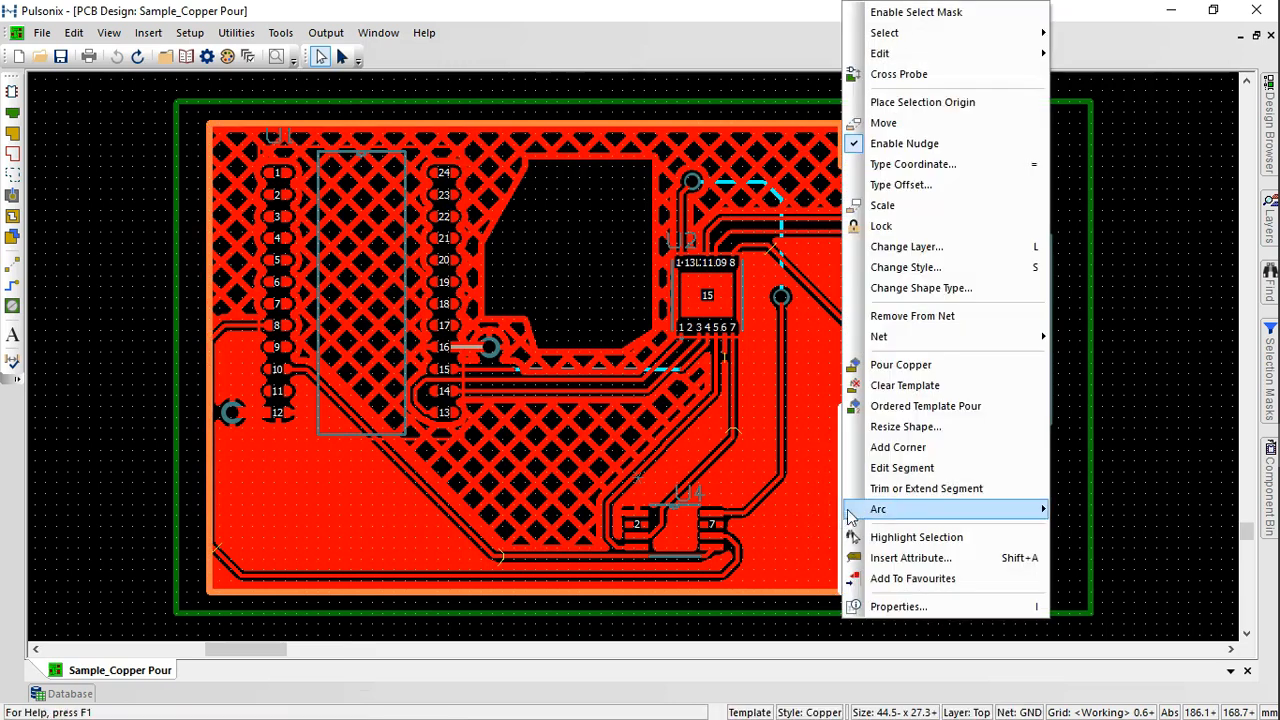
Clear the poured copper from the GND template, leaving only outlines
{"action": "left_click", "coordinate": [904, 385]}
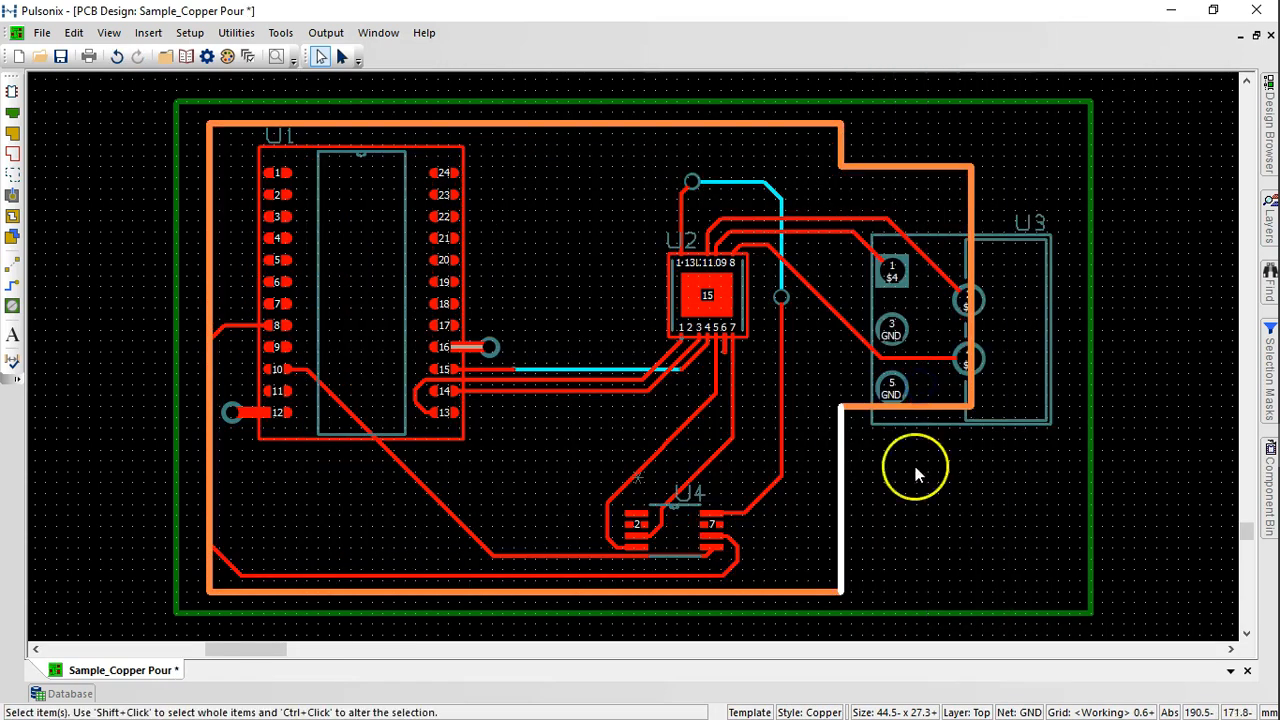
{"action": "mouse_move", "coordinate": [908, 507]}
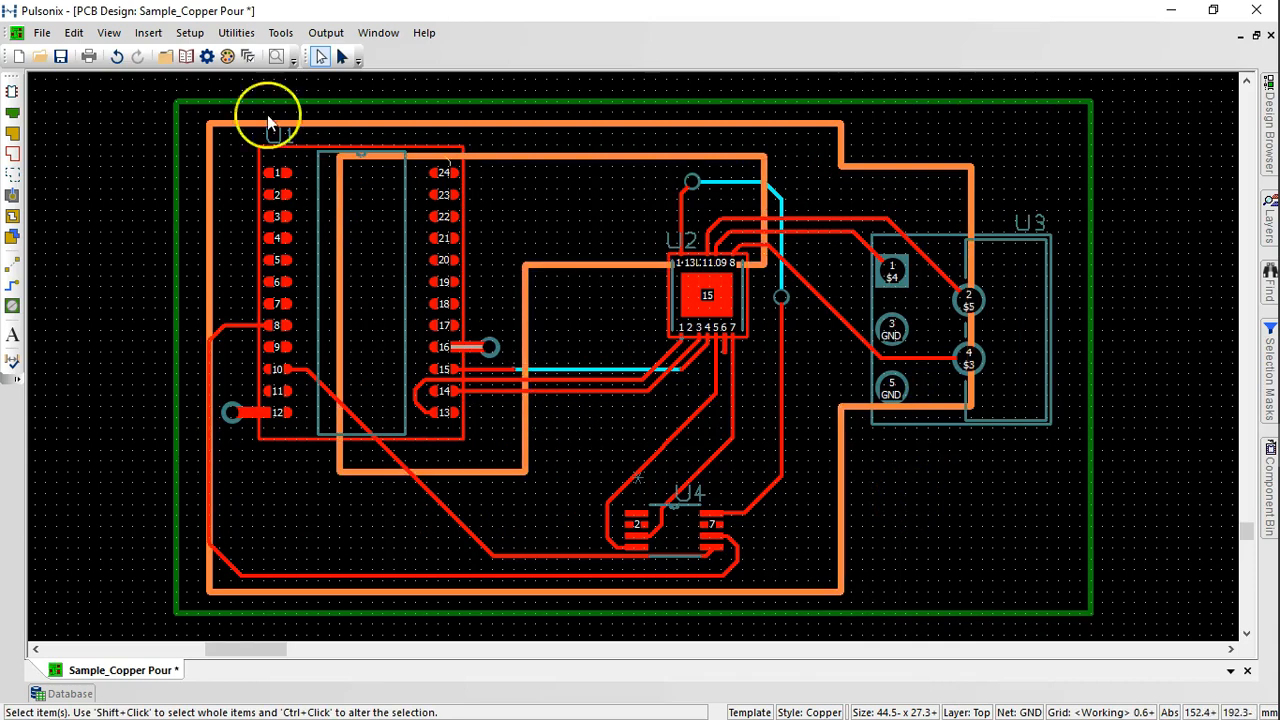
{"action": "left_click", "coordinate": [236, 33]}
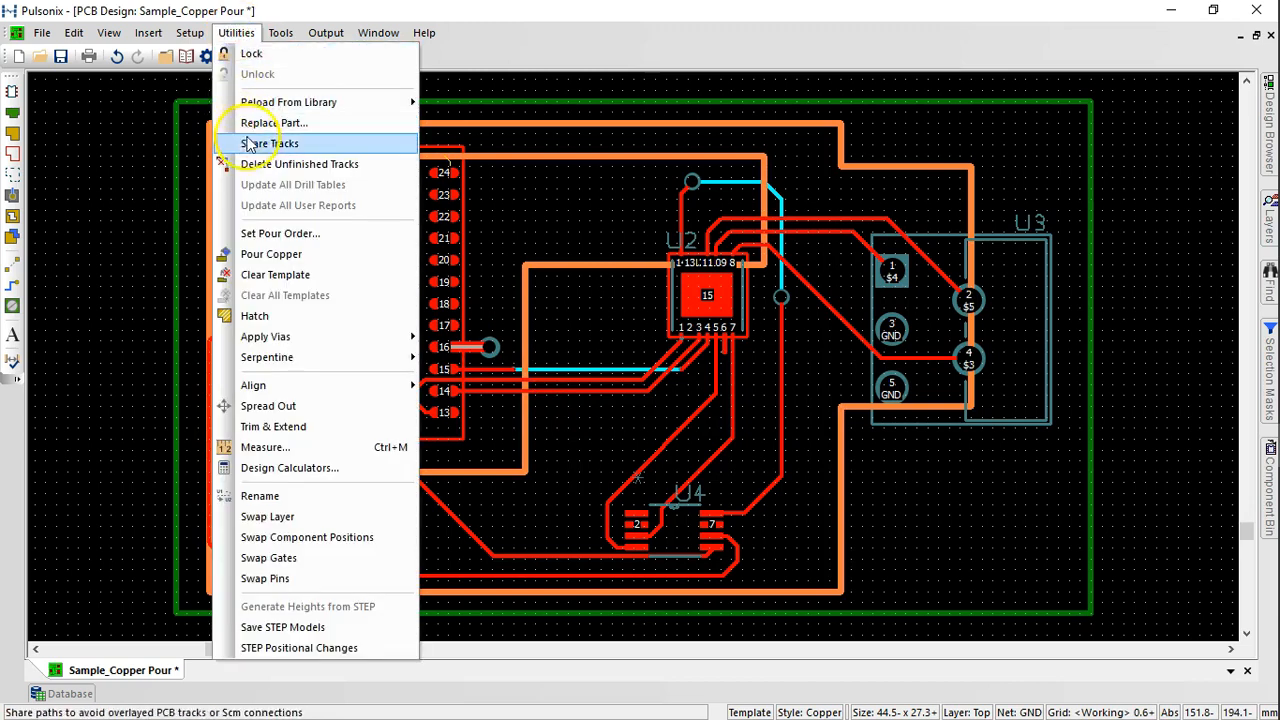
Fix the template pour order with VCC first and GND second
{"action": "left_click", "coordinate": [280, 233]}
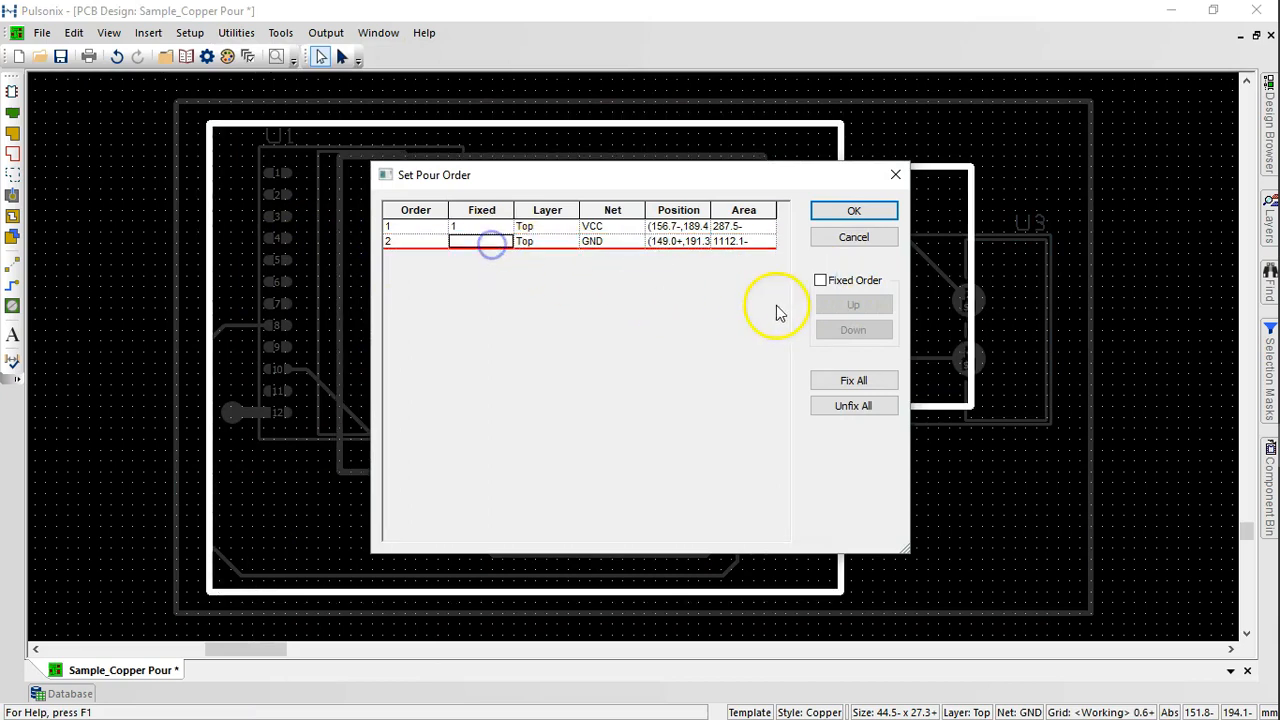
{"action": "left_click", "coordinate": [821, 280]}
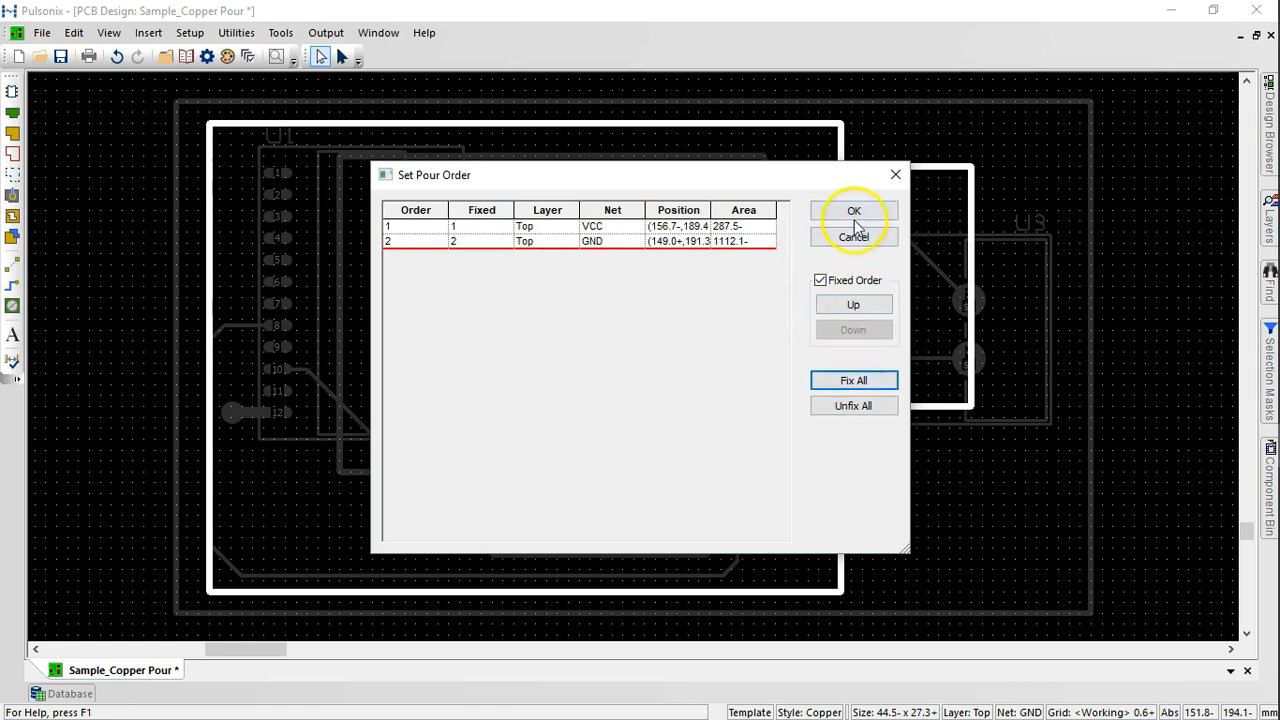
{"action": "left_click", "coordinate": [853, 211]}
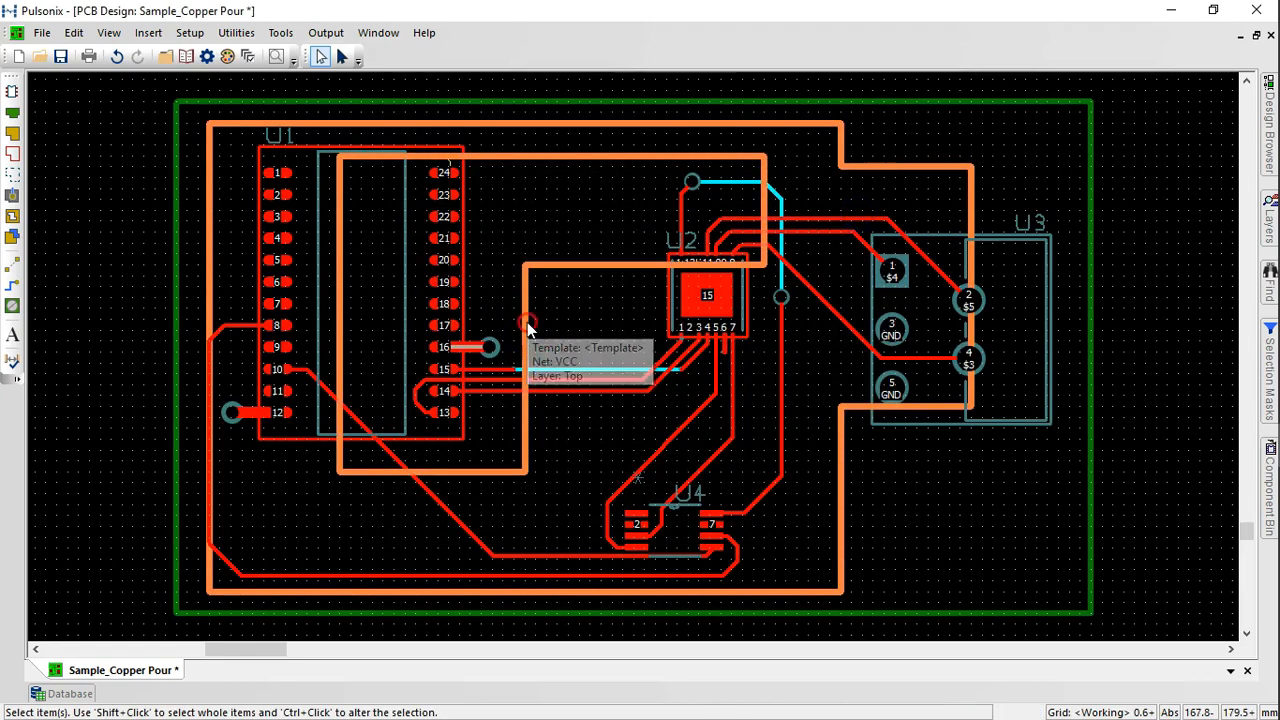
Run an ordered template pour on the current layer, filling VCC then GND
{"action": "right_click", "coordinate": [530, 330]}
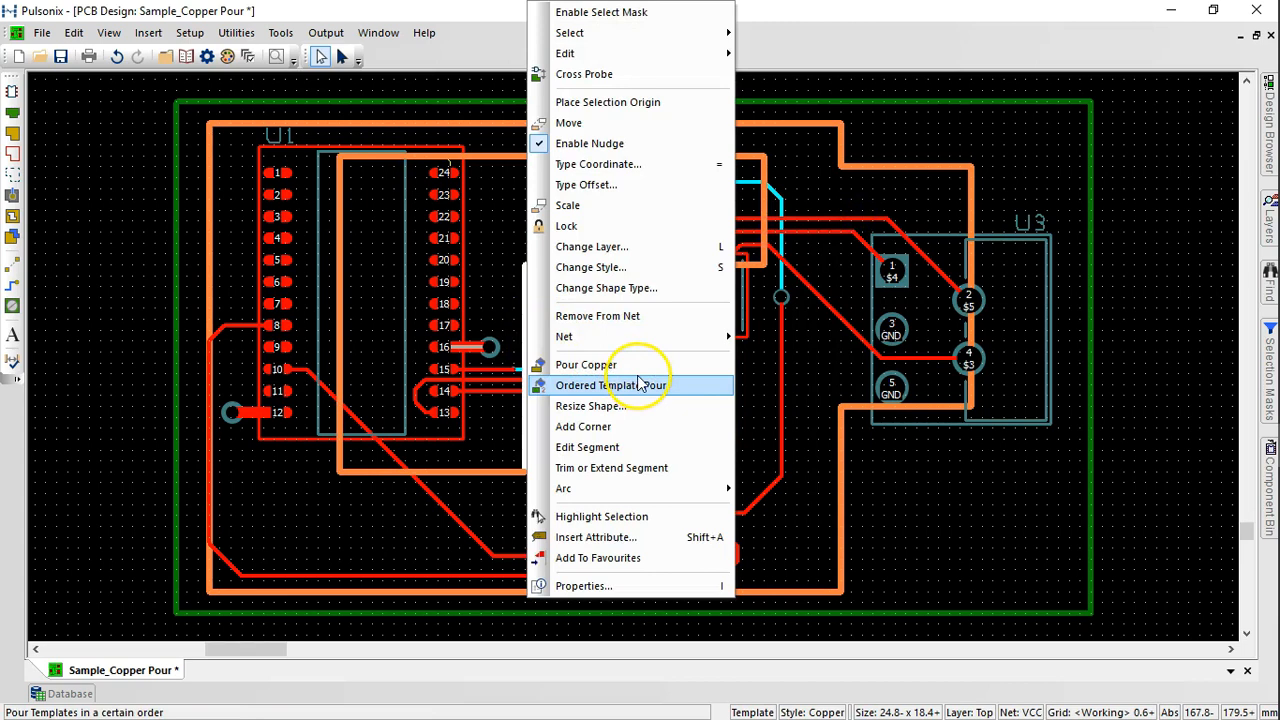
{"action": "left_click", "coordinate": [609, 385]}
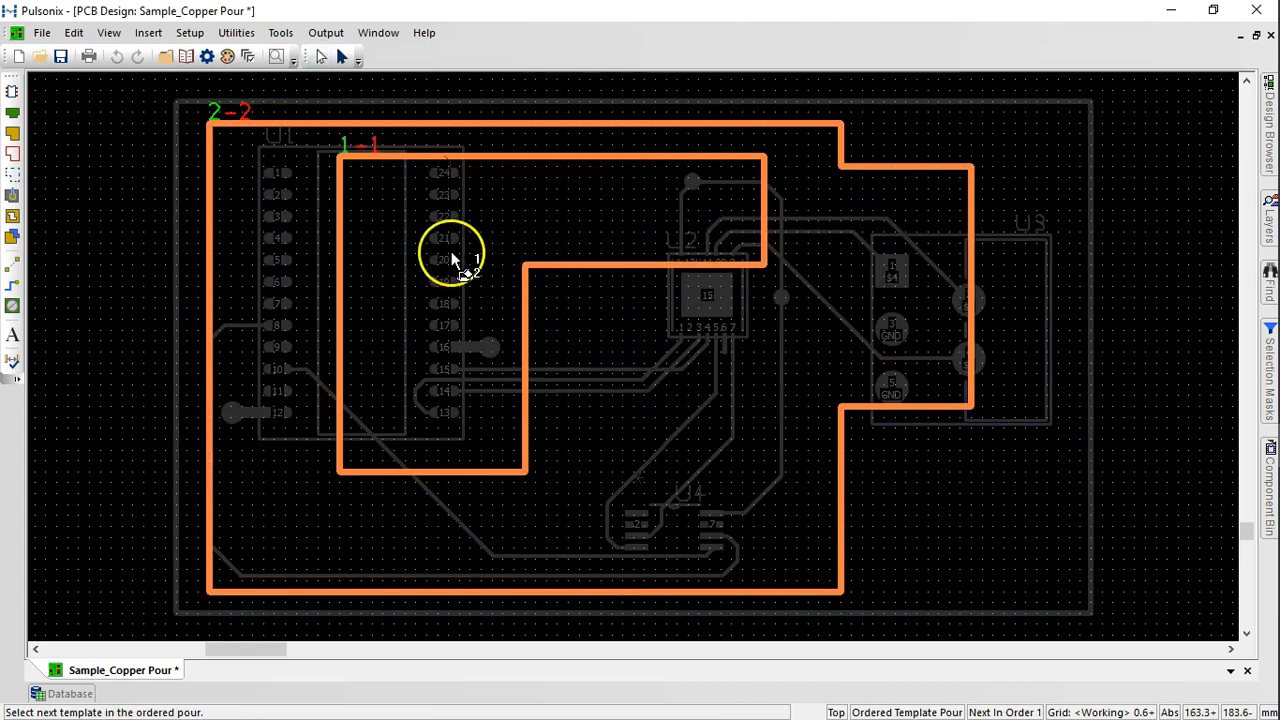
{"action": "right_click", "coordinate": [455, 258]}
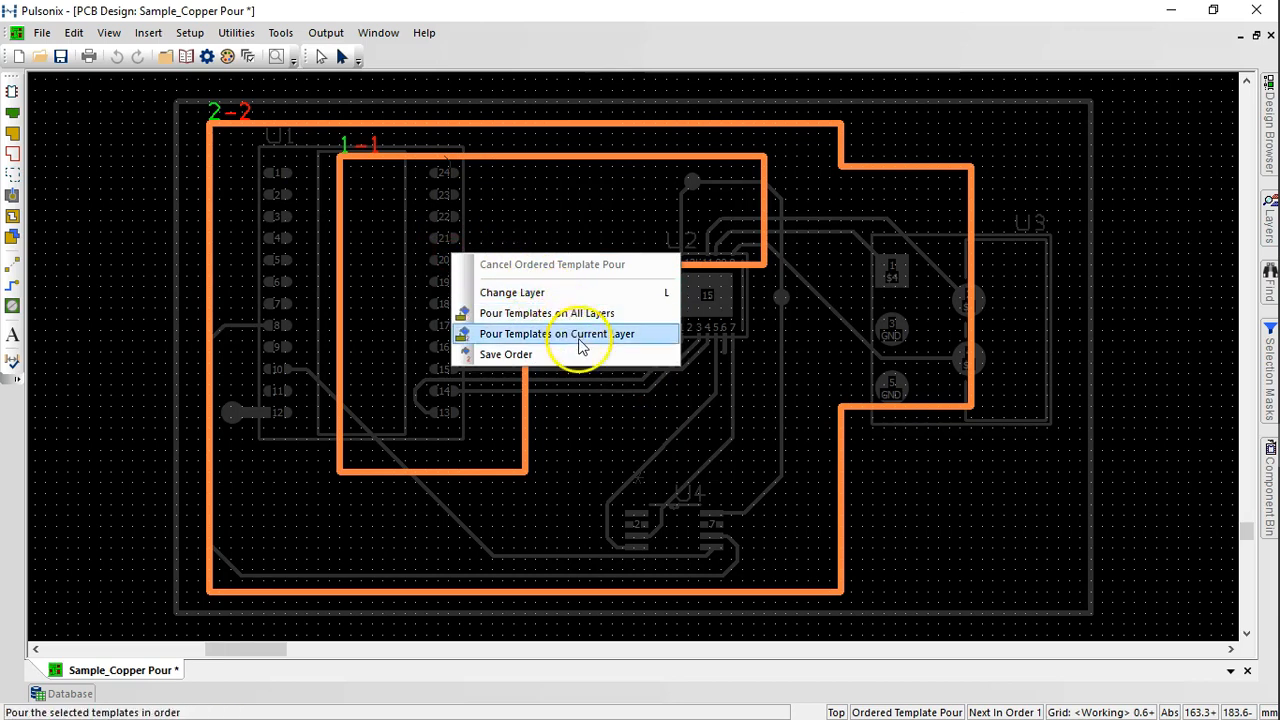
{"action": "left_click", "coordinate": [570, 333]}
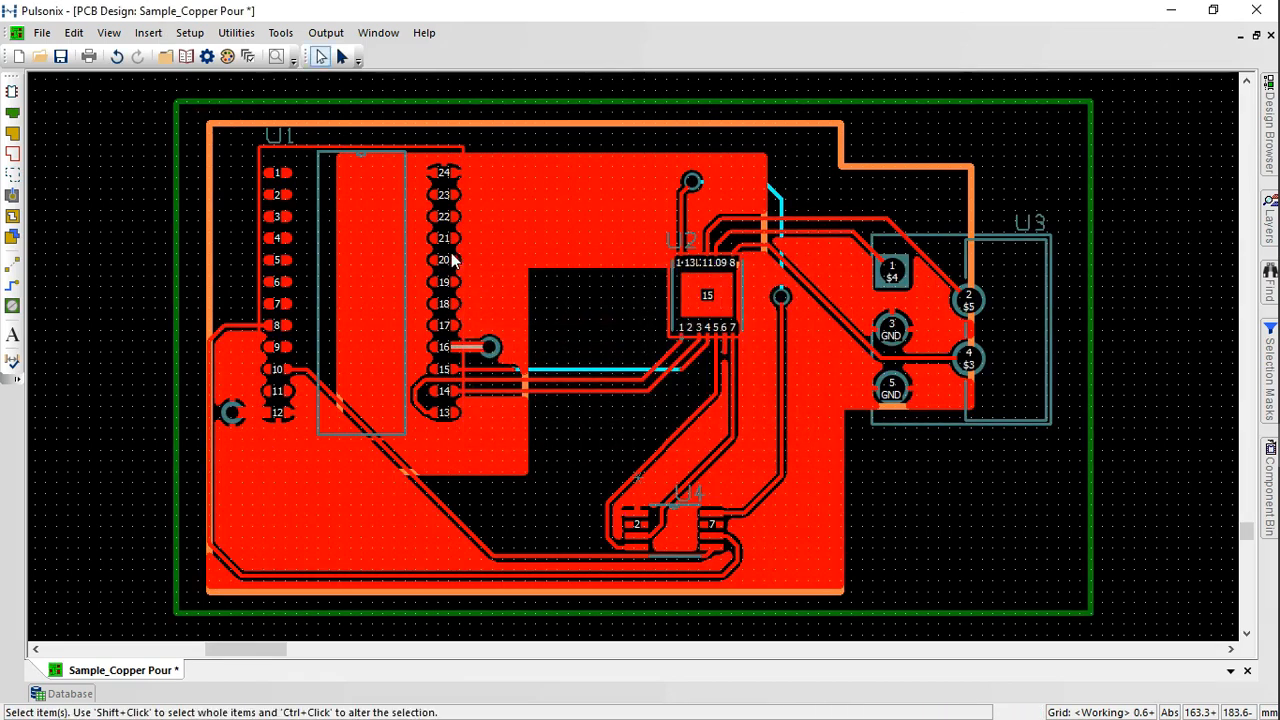
{"action": "mouse_move", "coordinate": [706, 425]}
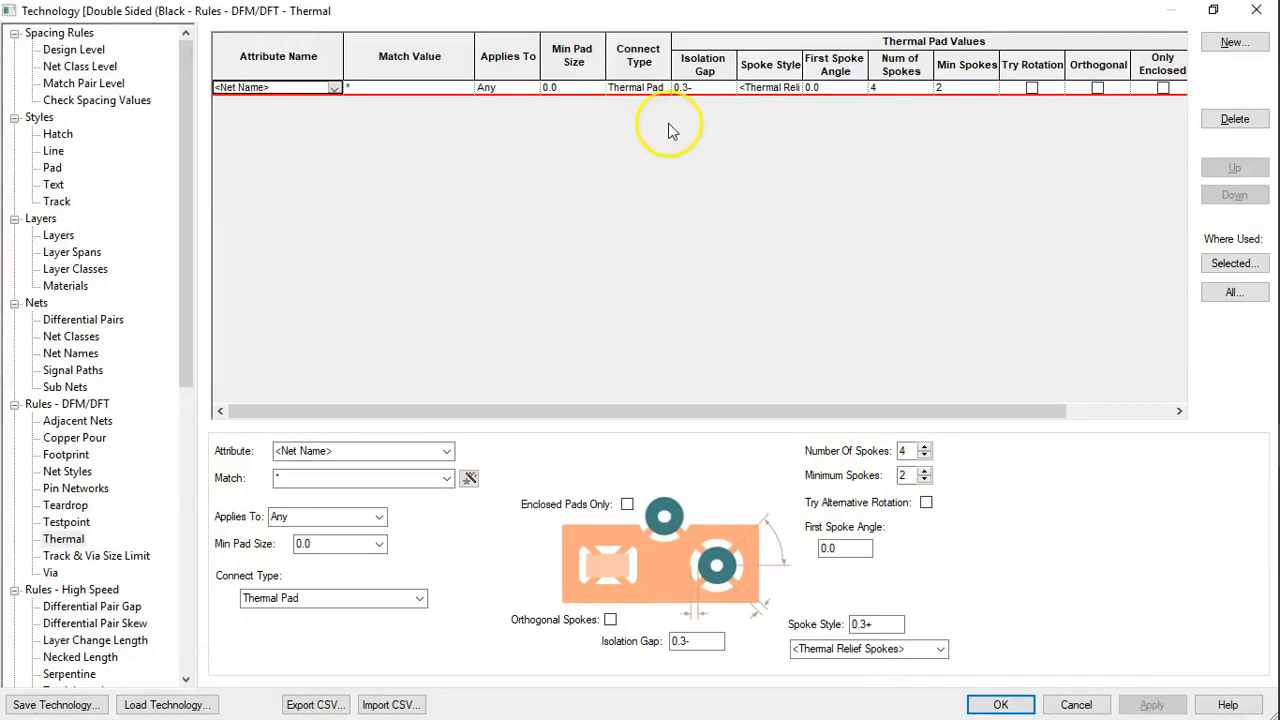
Create a thermal rule matching the GND net with 8 spokes and confirm it
{"action": "left_click", "coordinate": [467, 92]}
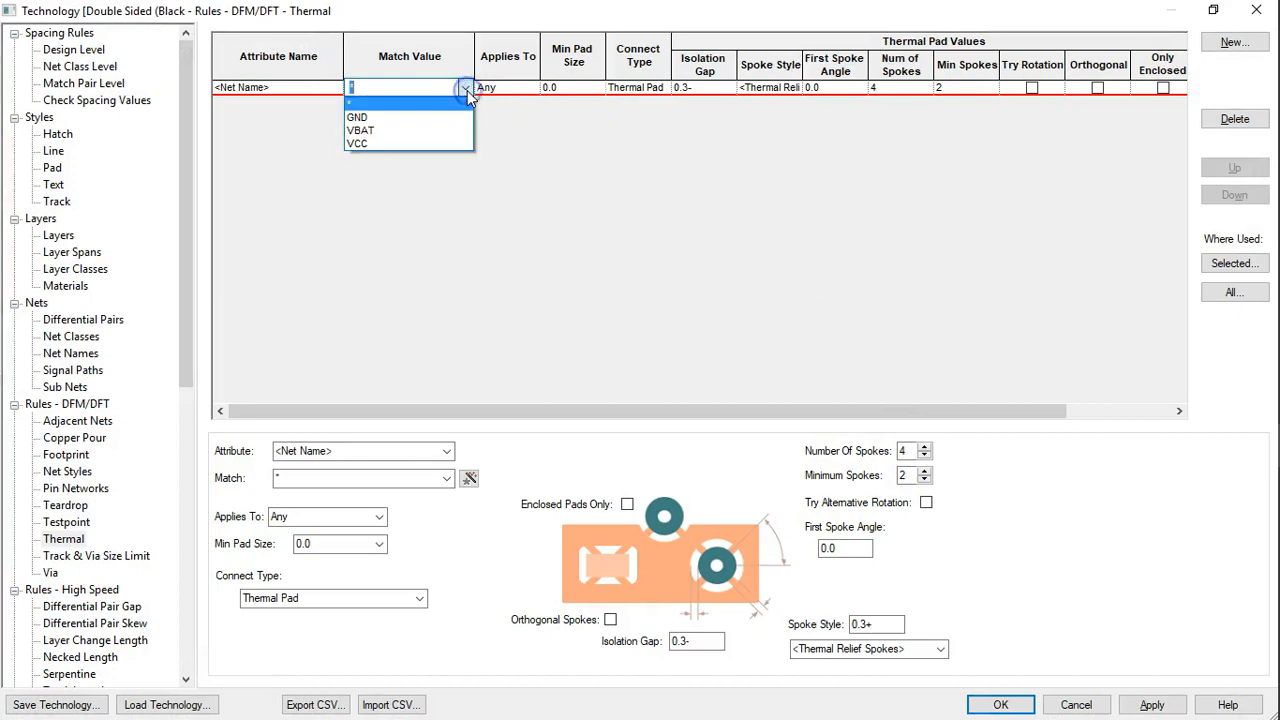
{"action": "left_click", "coordinate": [357, 117]}
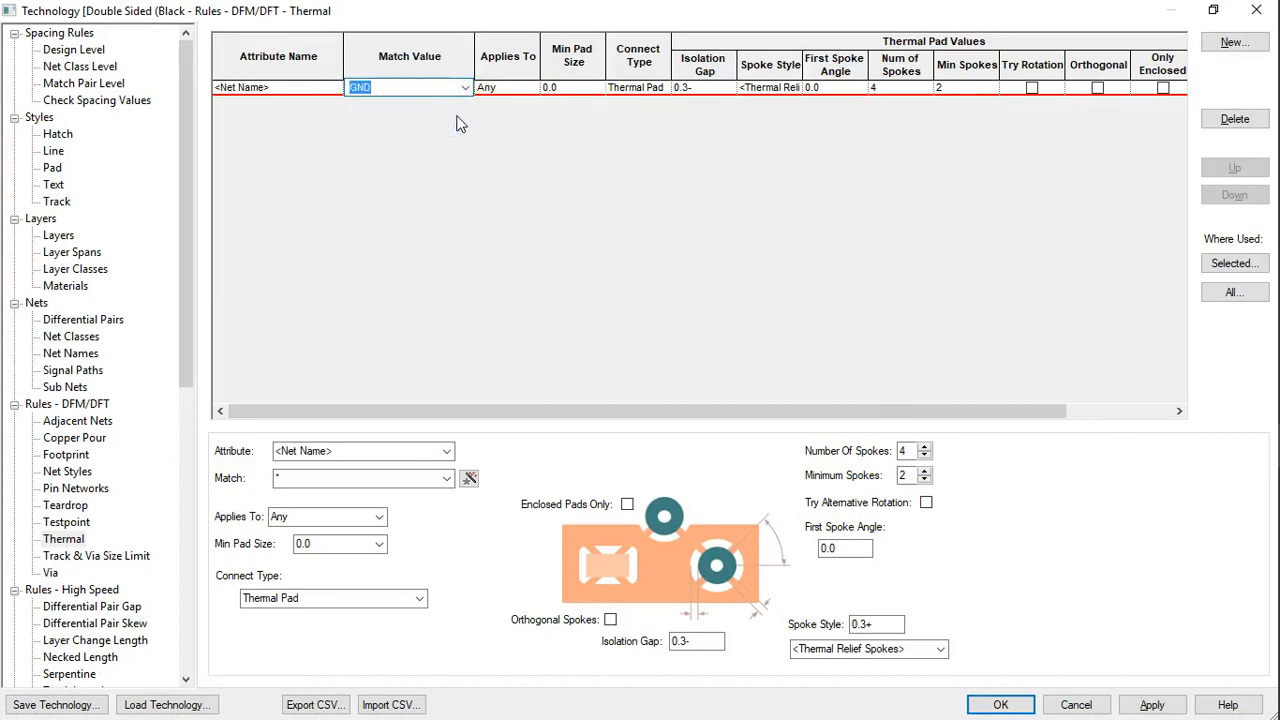
{"action": "left_click", "coordinate": [925, 446]}
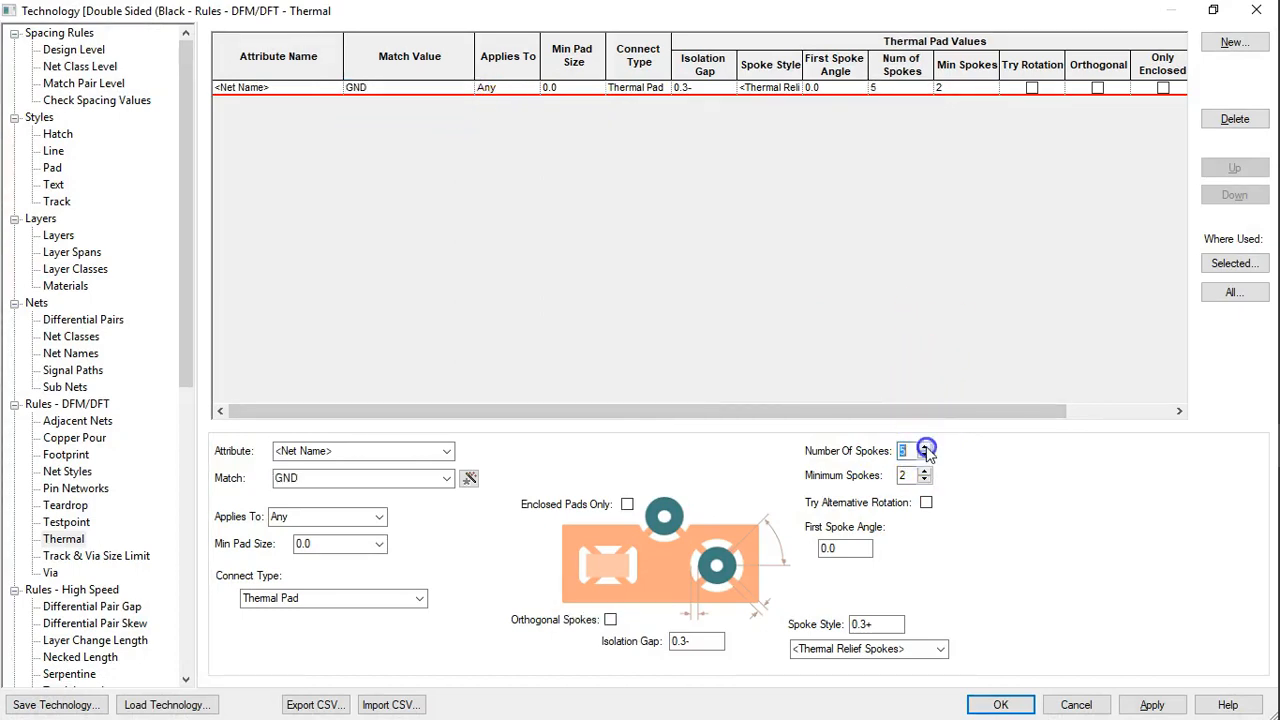
{"action": "left_click", "coordinate": [925, 446]}
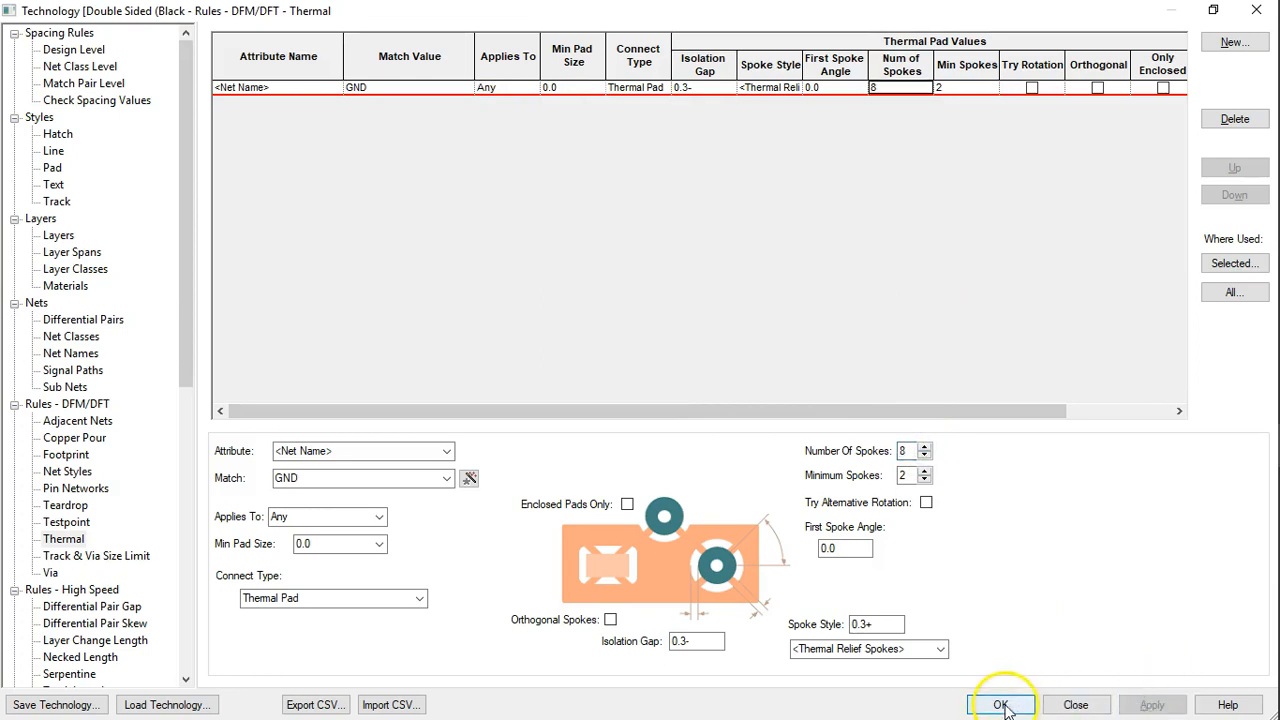
{"action": "left_click", "coordinate": [1001, 705]}
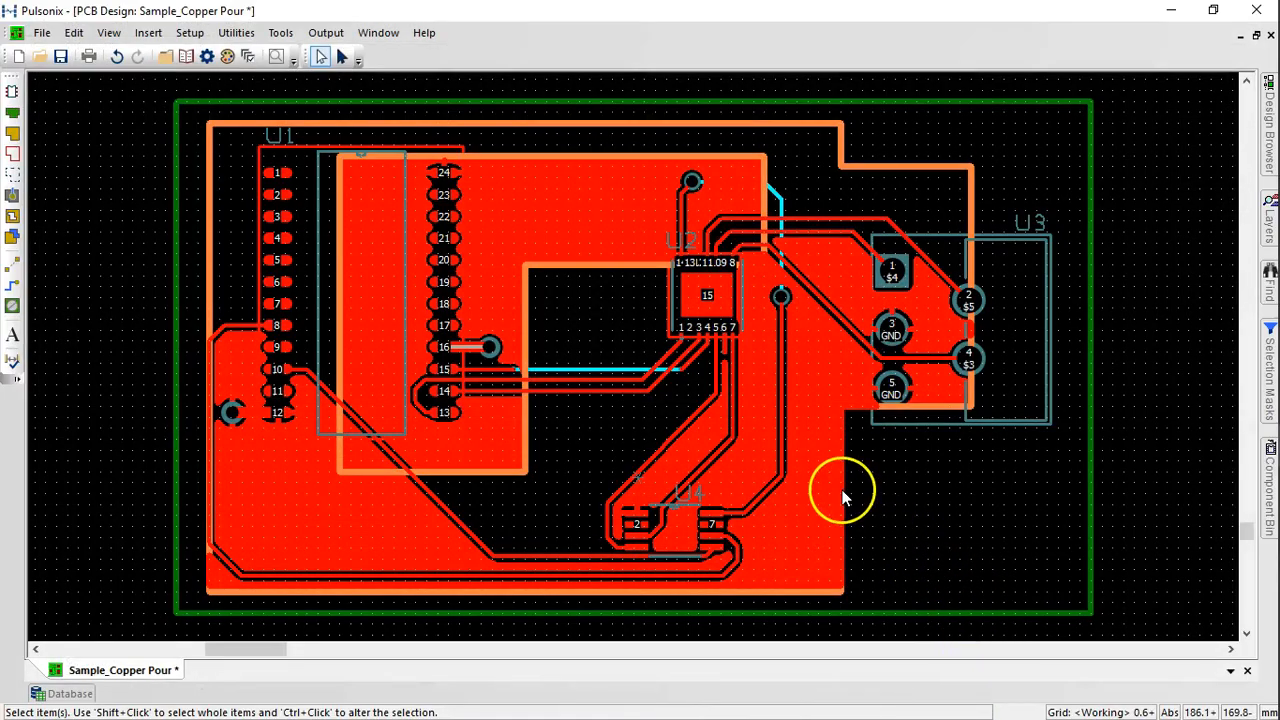
Repour the GND template copper to apply the 8-spoke thermal reliefs
{"action": "right_click", "coordinate": [843, 493]}
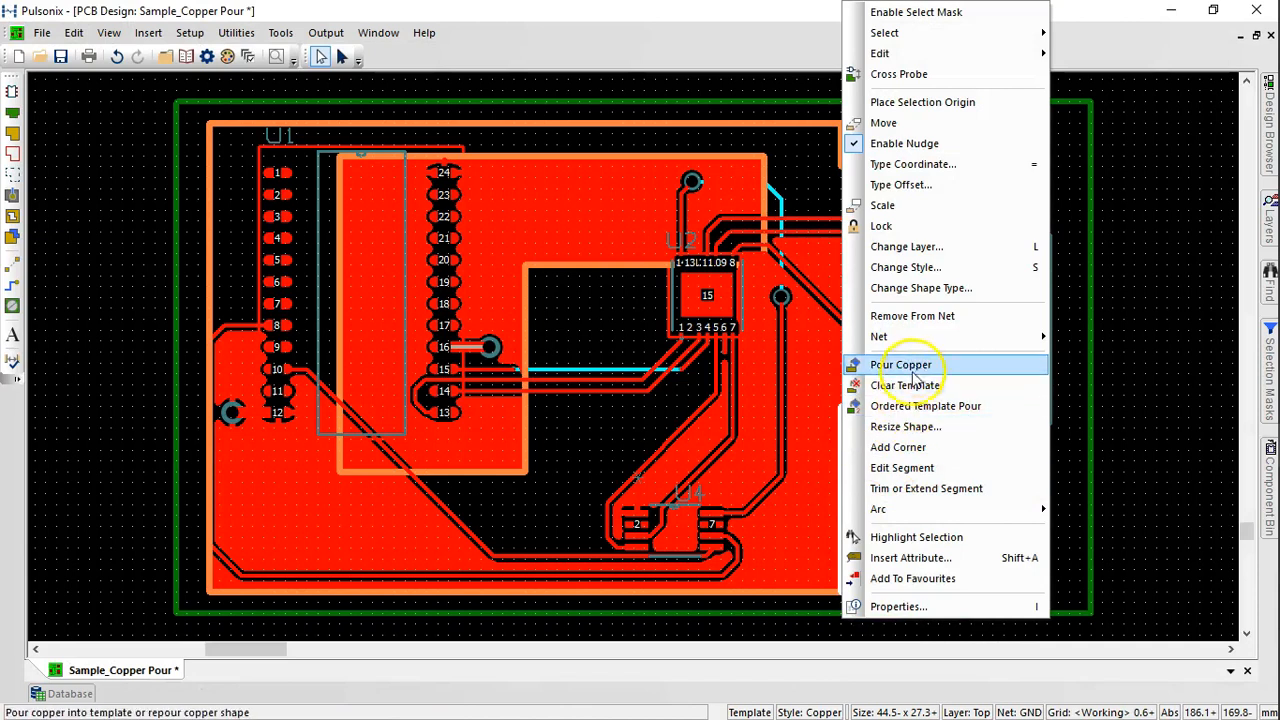
{"action": "left_click", "coordinate": [903, 364]}
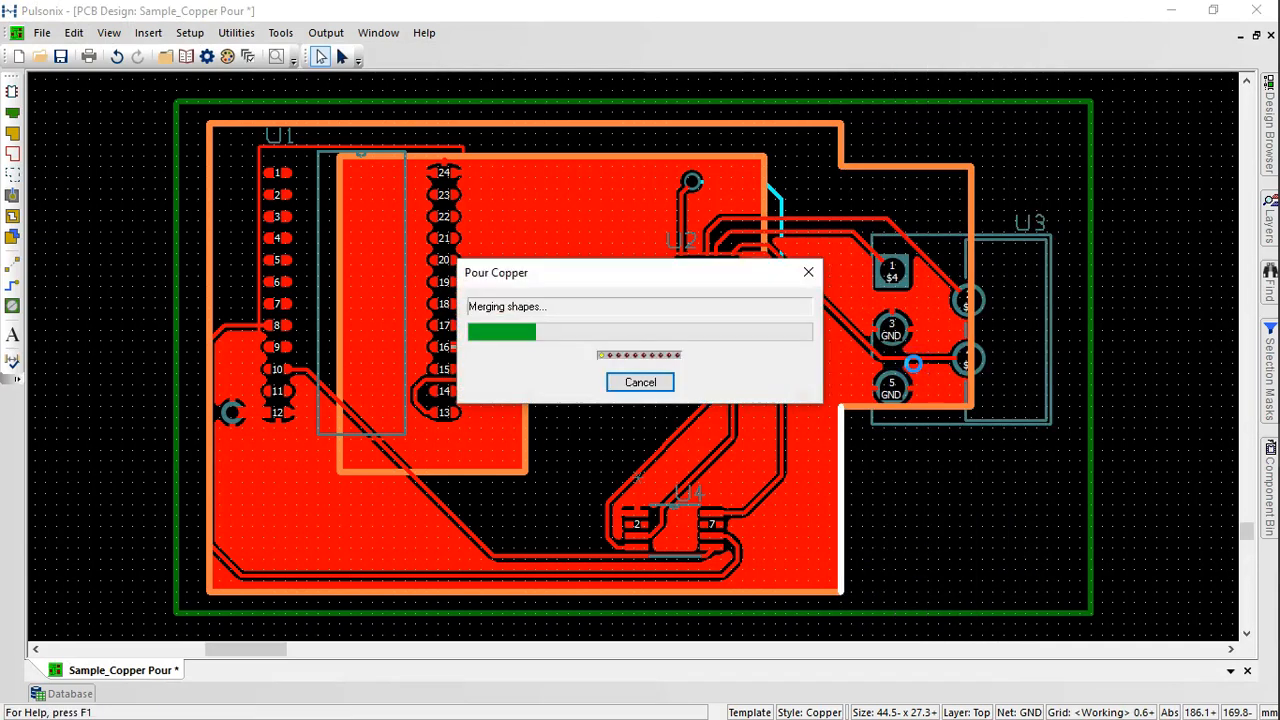